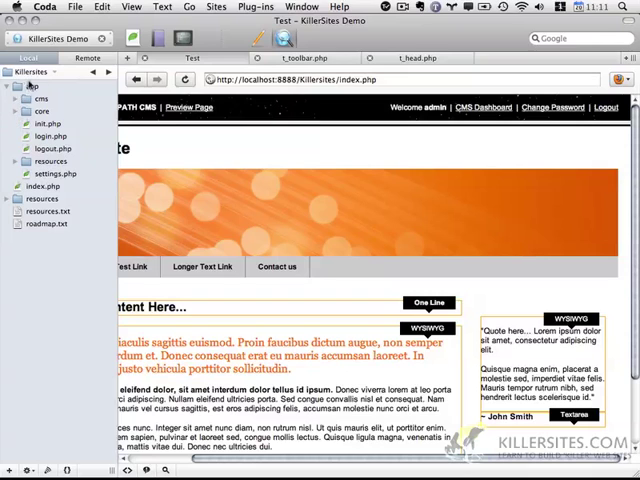
- Create a dashboard folder inside app with models and views subfolders
{"action": "right_click", "coordinate": [30, 72]}
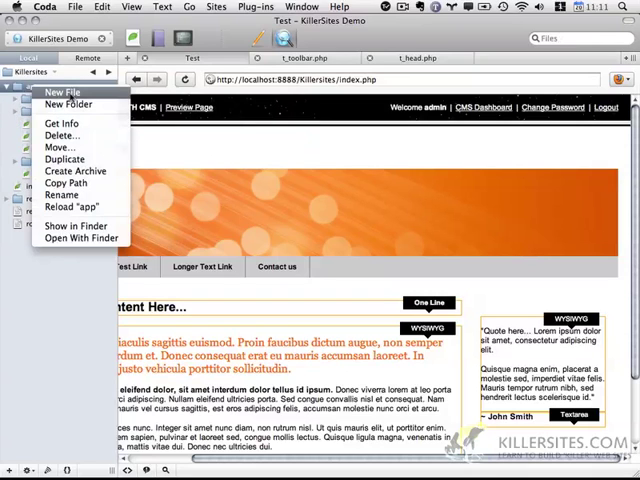
{"action": "left_click", "coordinate": [68, 104]}
{"action": "type", "text": "dashboard"}
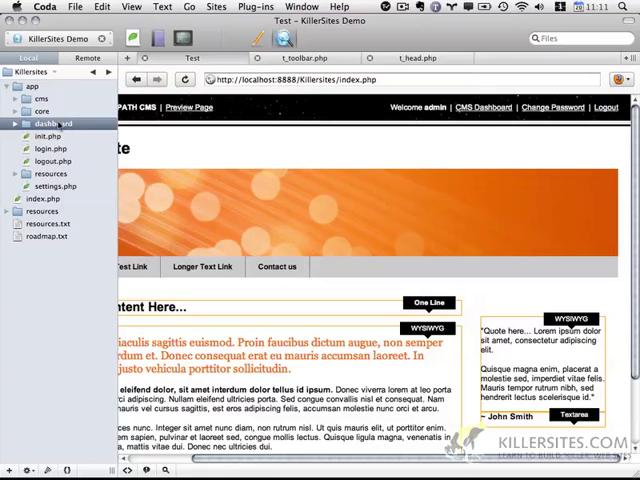
{"action": "right_click", "coordinate": [48, 122]}
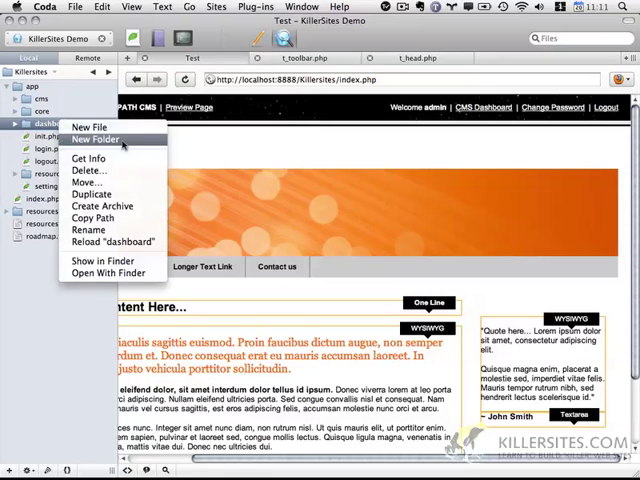
{"action": "left_click", "coordinate": [94, 140]}
{"action": "type", "text": "models"}
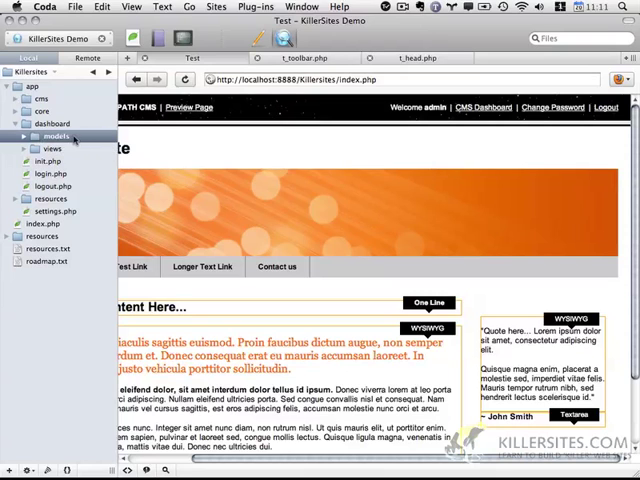
- Add v_dashboard.php inside views and index.php in the dashboard folder
{"action": "left_click", "coordinate": [52, 148]}
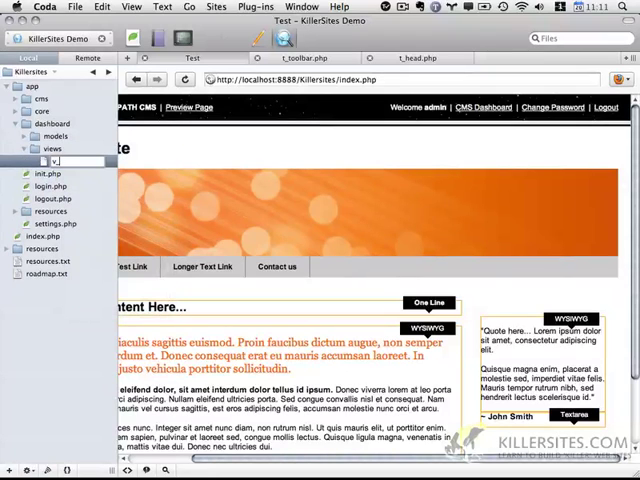
{"action": "type", "text": "ds"}
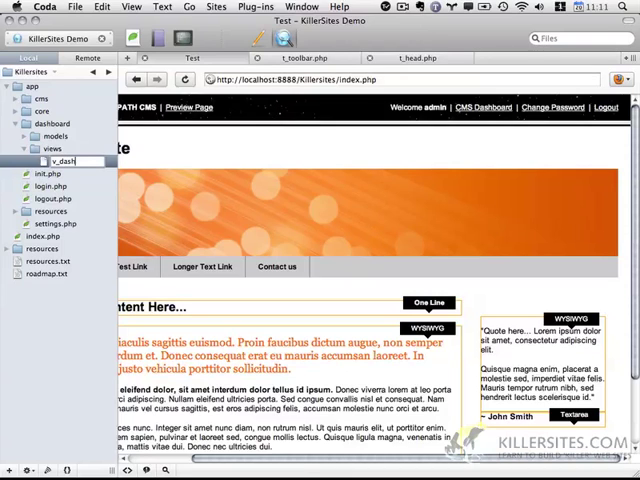
{"action": "left_click", "coordinate": [64, 160]}
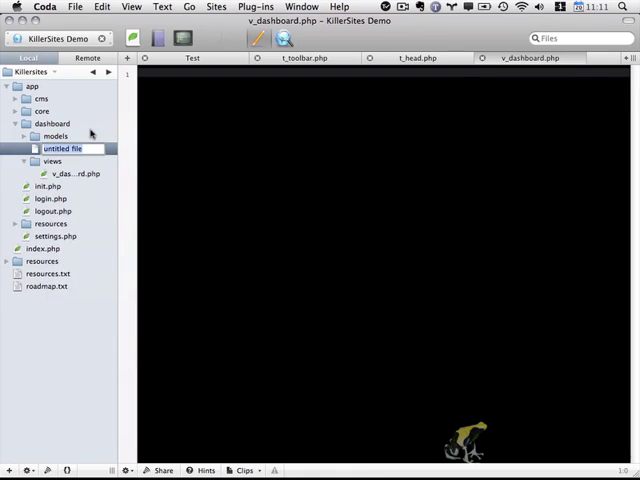
{"action": "type", "text": "index.php"}
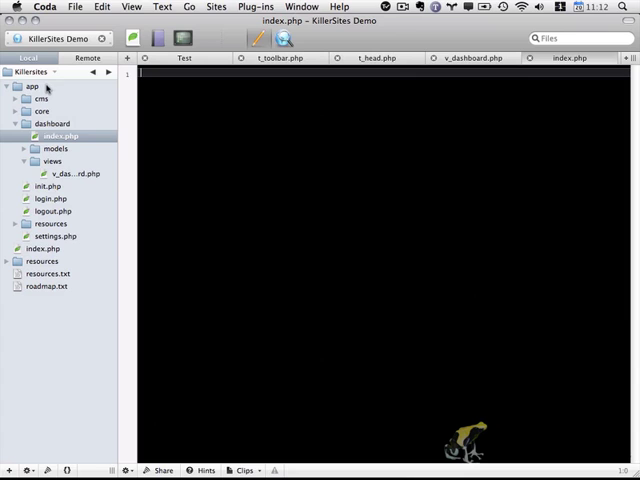
- Create a new settings folder inside the app folder
{"action": "right_click", "coordinate": [30, 86]}
{"action": "type", "text": "settings"}
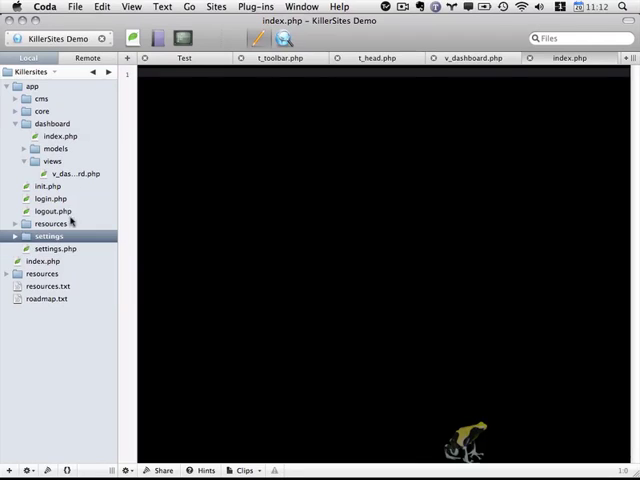
- Create views and models subfolders inside the settings folder
{"action": "right_click", "coordinate": [50, 236]}
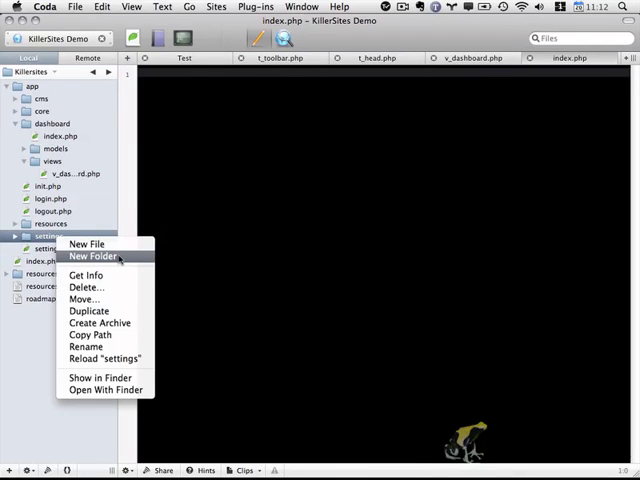
{"action": "left_click", "coordinate": [96, 260]}
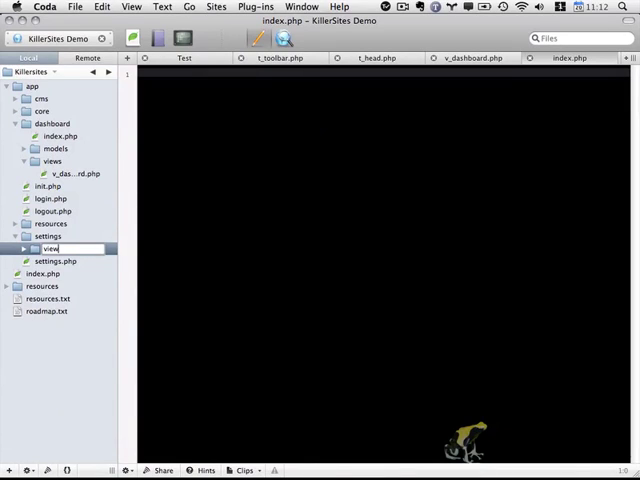
{"action": "right_click", "coordinate": [50, 248]}
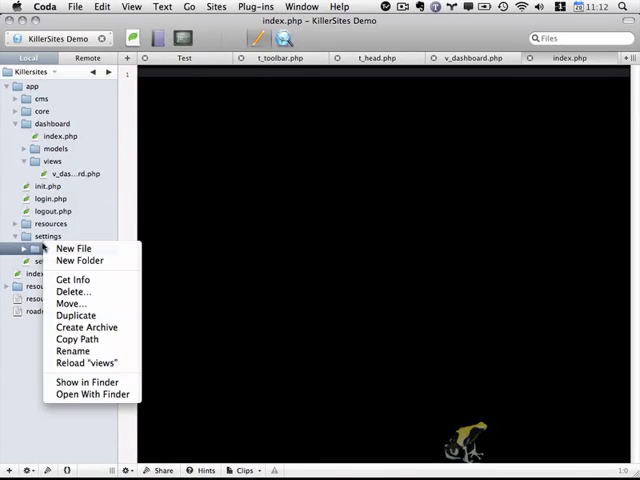
{"action": "left_click", "coordinate": [80, 260]}
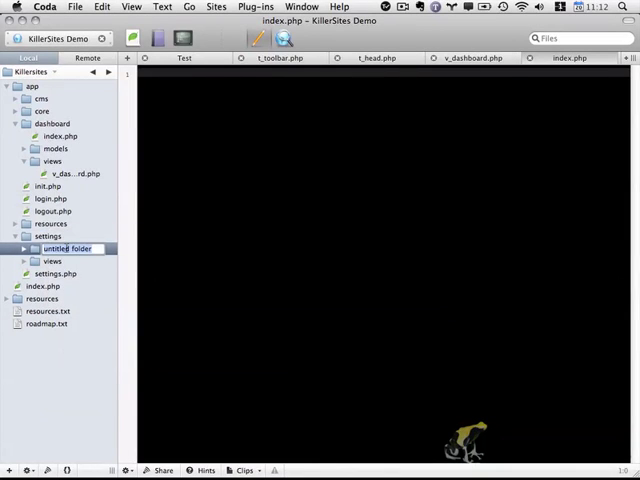
{"action": "type", "text": "models"}
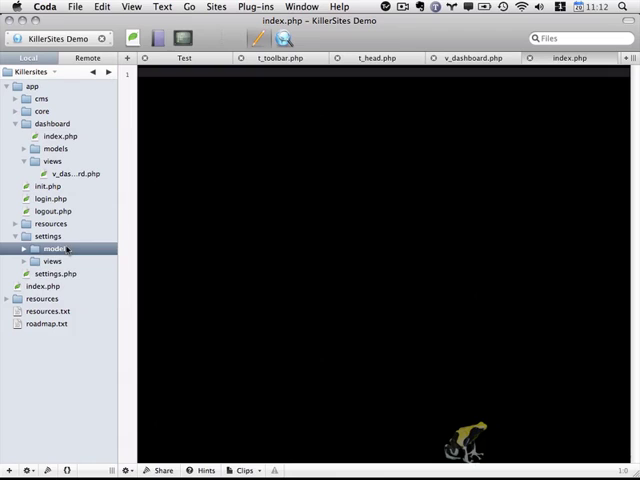
- Add password.php in settings and v_password.php inside its views folder
{"action": "right_click", "coordinate": [44, 236]}
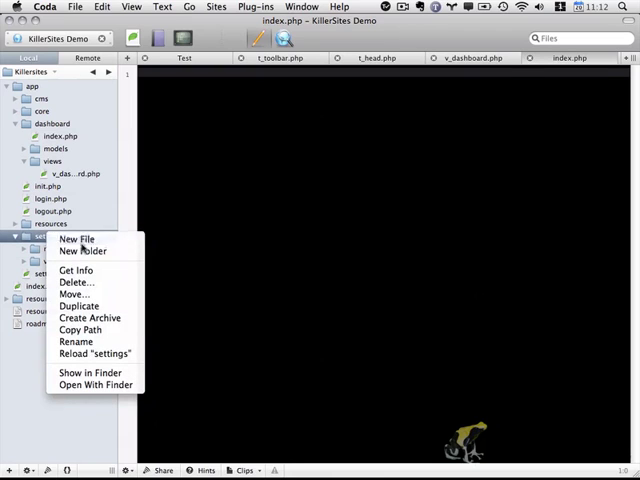
{"action": "left_click", "coordinate": [76, 240]}
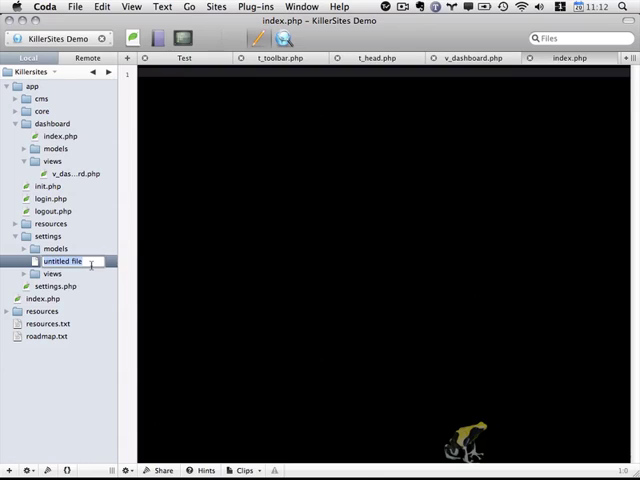
{"action": "type", "text": "password.php"}
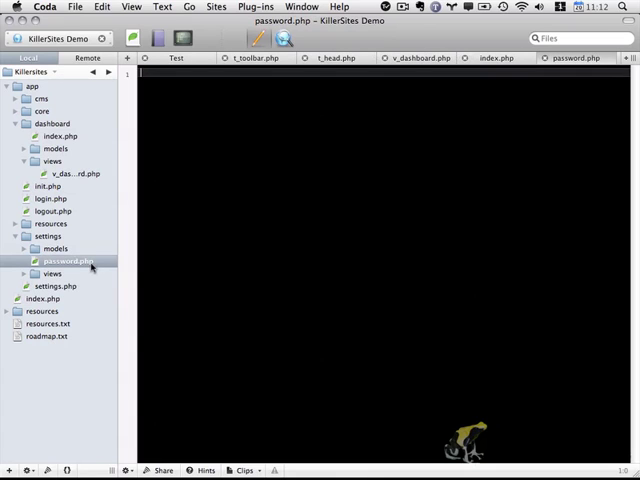
{"action": "left_click", "coordinate": [54, 272]}
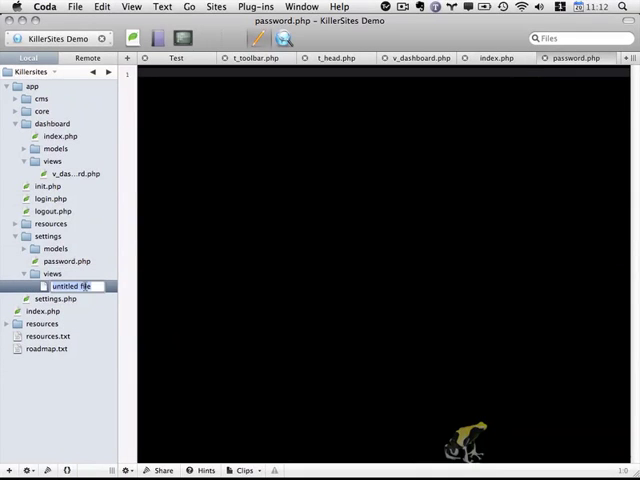
{"action": "type", "text": "v_pass"}
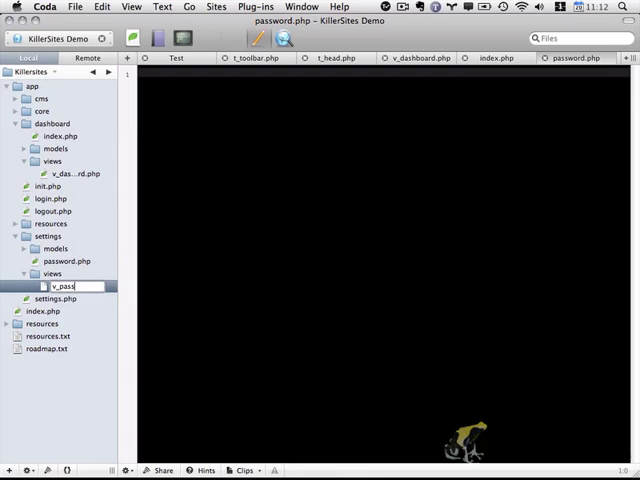
{"action": "key", "text": "Return"}
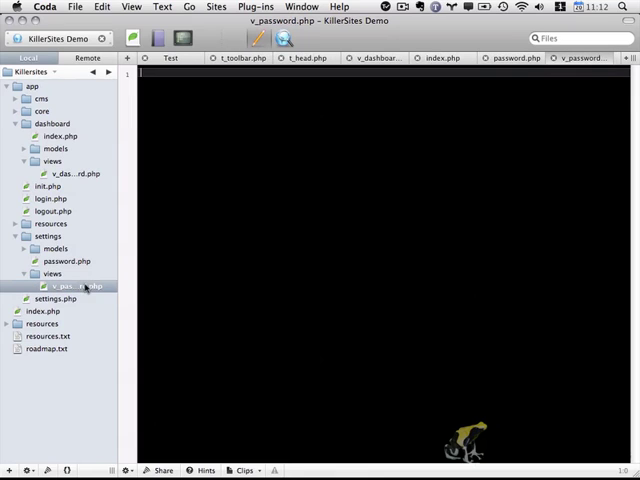
- Add m_settings.php inside the models folder and collapse the settings folder
{"action": "right_click", "coordinate": [46, 248]}
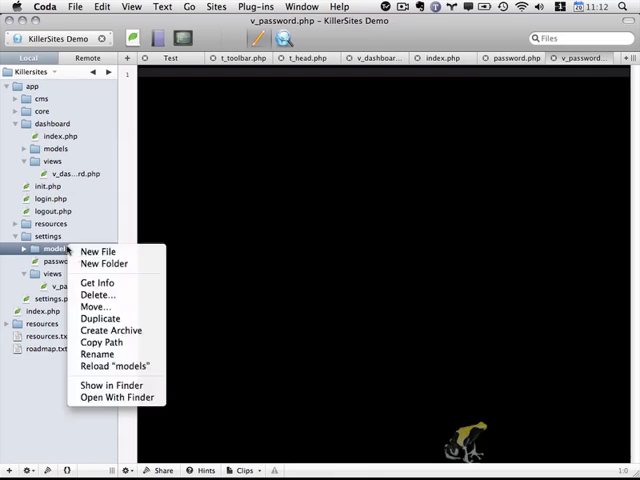
{"action": "mouse_move", "coordinate": [104, 264]}
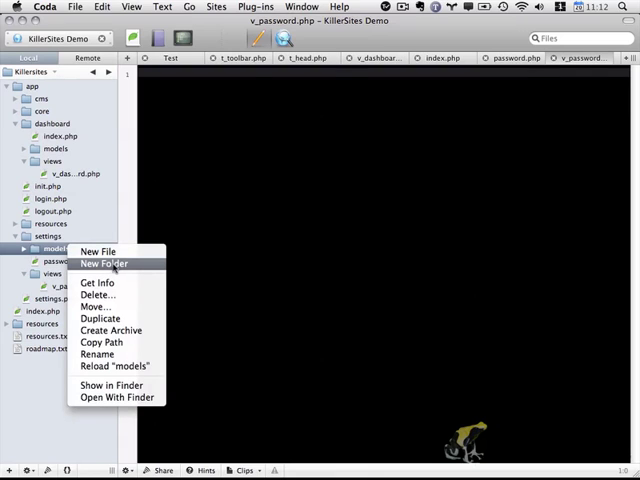
{"action": "left_click", "coordinate": [98, 252]}
{"action": "type", "text": "m_settings.php"}
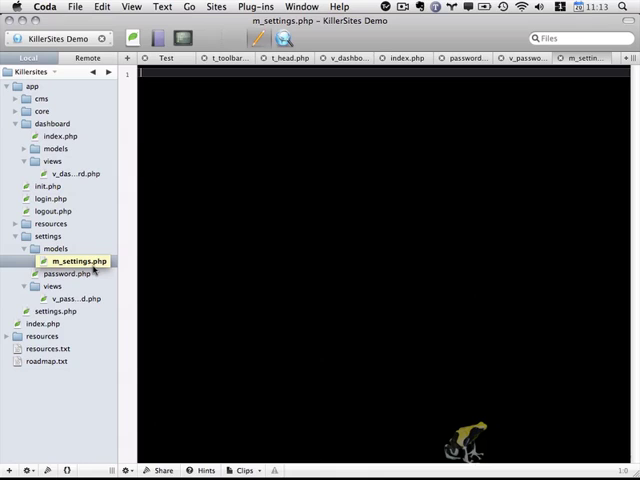
{"action": "double_click", "coordinate": [76, 260]}
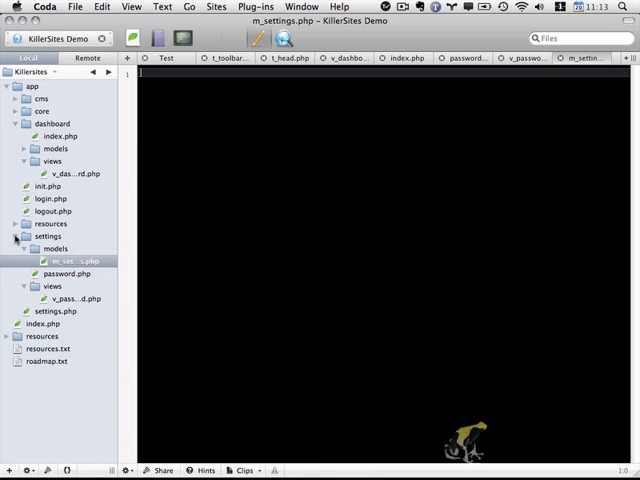
{"action": "left_click", "coordinate": [12, 236]}
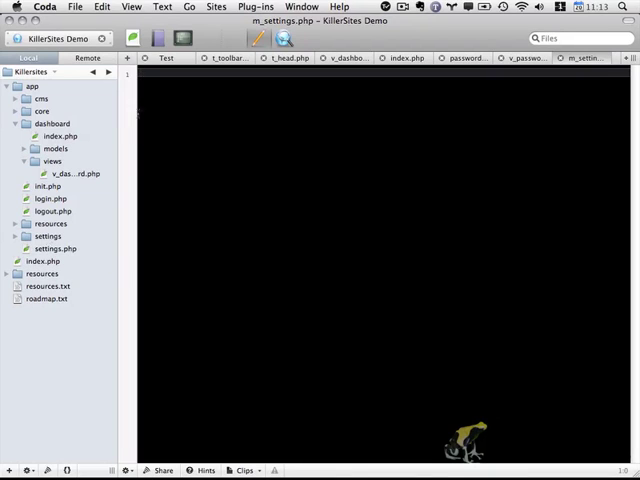
- Review dashboard index.php and settings.php, then delete settings.php from the project
{"action": "left_click", "coordinate": [52, 122]}
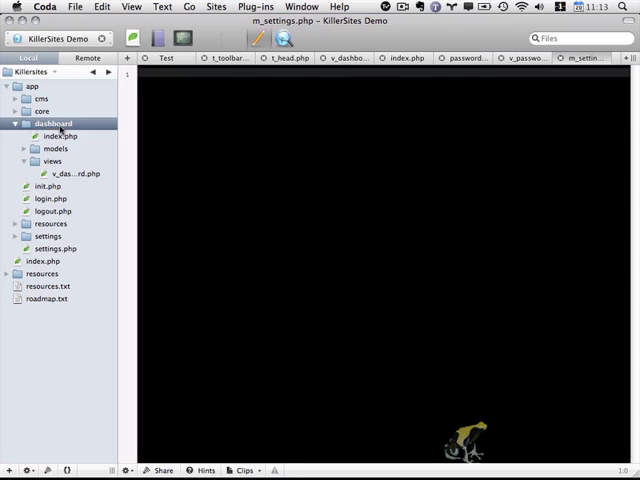
{"action": "left_click", "coordinate": [56, 136]}
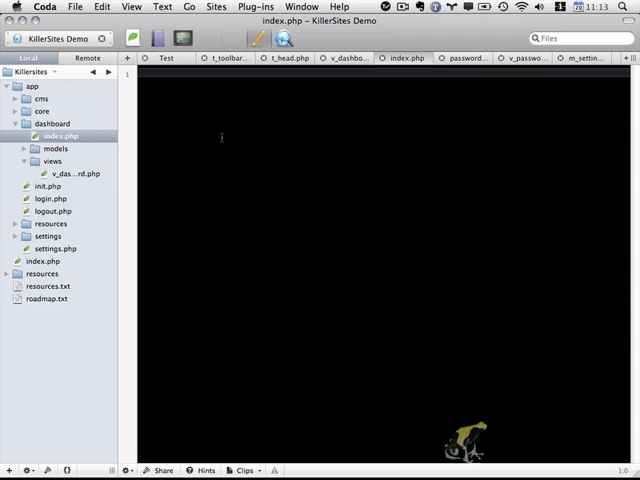
{"action": "mouse_move", "coordinate": [264, 200]}
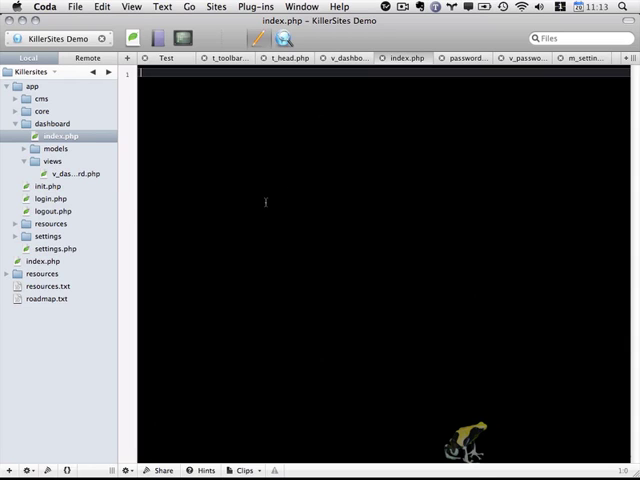
{"action": "left_click", "coordinate": [56, 248]}
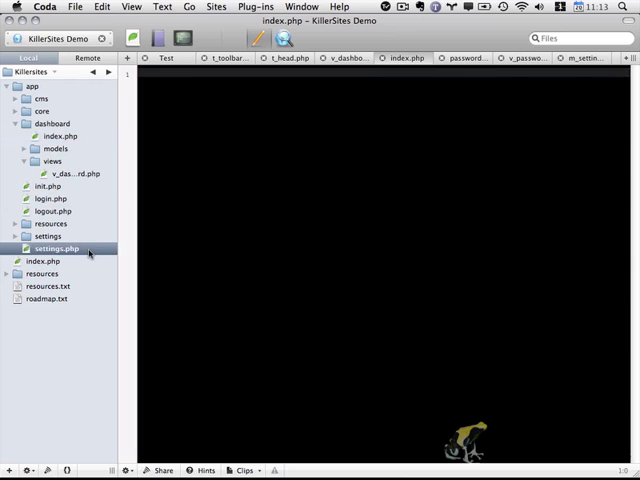
{"action": "double_click", "coordinate": [60, 248]}
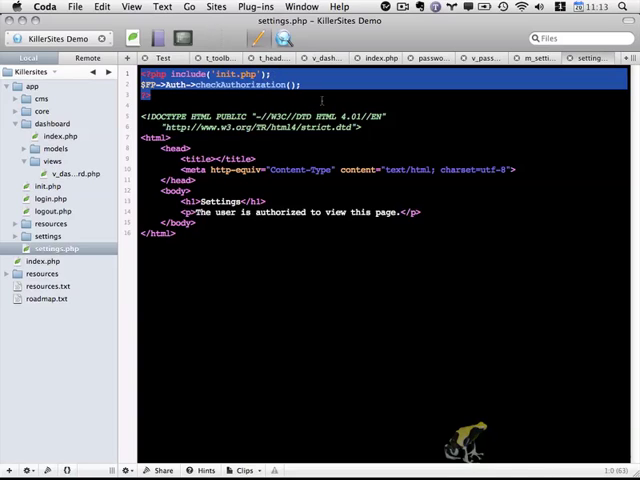
{"action": "mouse_move", "coordinate": [96, 288]}
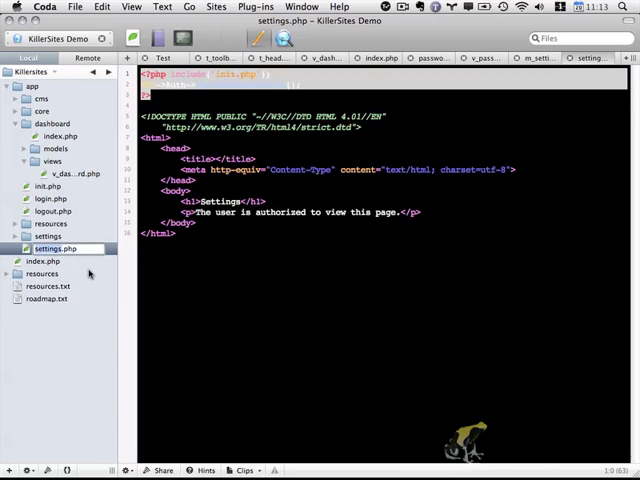
{"action": "right_click", "coordinate": [62, 248]}
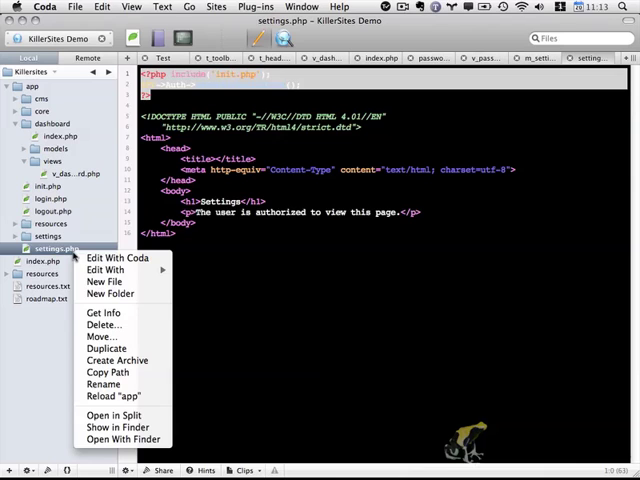
{"action": "mouse_move", "coordinate": [104, 324]}
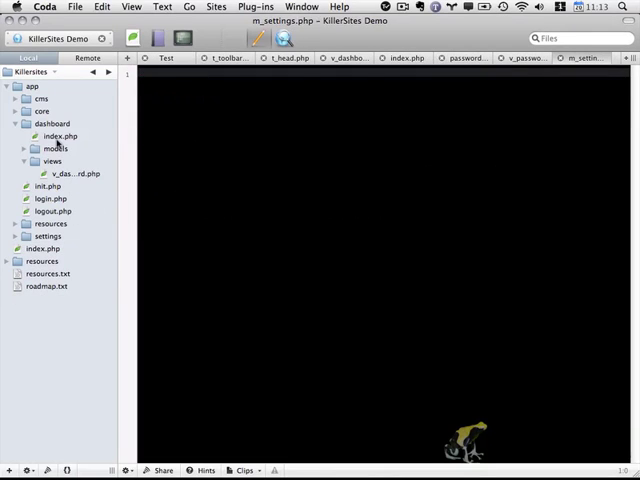
- In dashboard index.php, fix the include path to ../init.php after the authorization check
{"action": "left_click", "coordinate": [62, 136]}
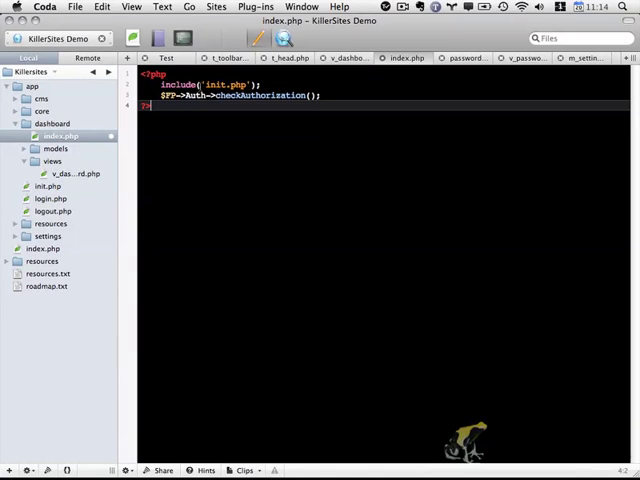
{"action": "double_click", "coordinate": [200, 84]}
{"action": "type", "text": "../"}
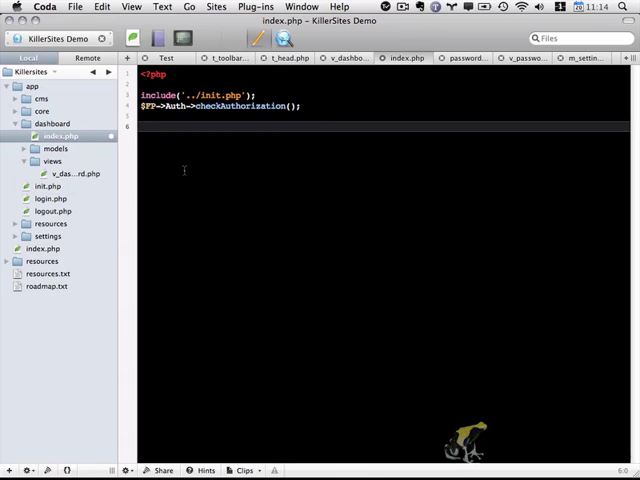
{"action": "type", "text": "if"}
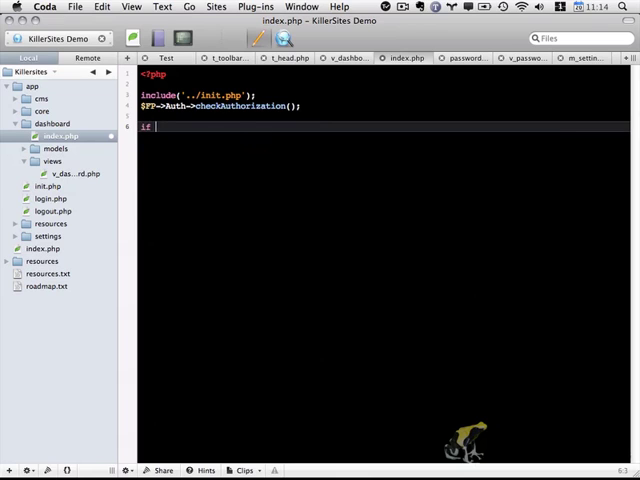
{"action": "type", "text": "()"}
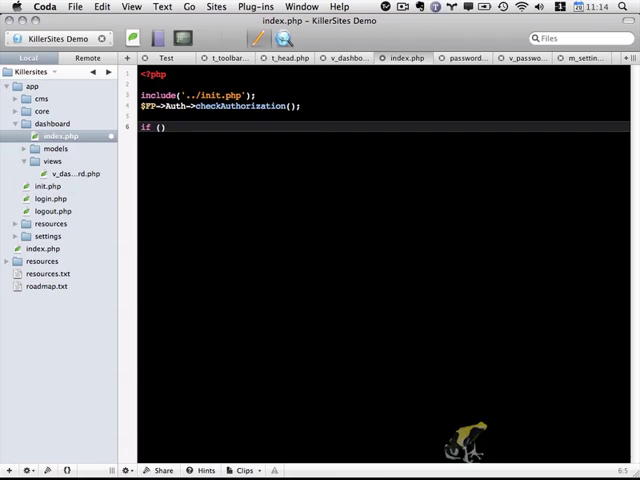
{"action": "double_click", "coordinate": [150, 128]}
{"action": "type", "text": "//"}
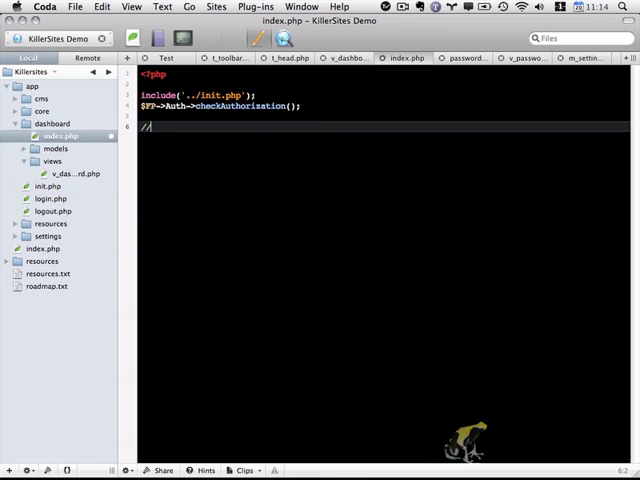
- Add a // load view comment and $FP->Template->load(APP_PATH . 'dashboard...') call
{"action": "type", "text": "load view"}
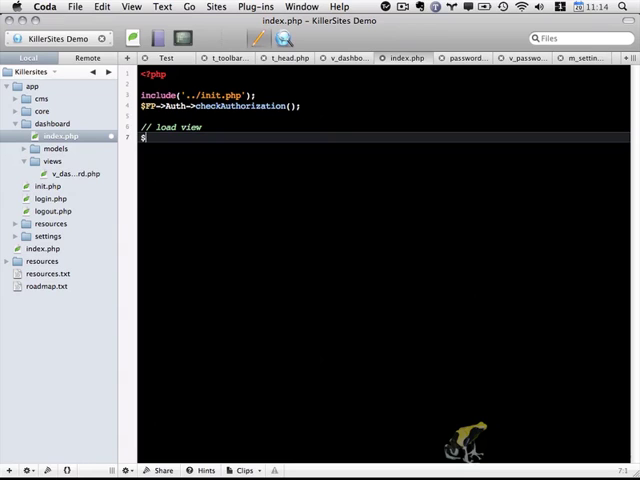
{"action": "type", "text": "$FP->"}
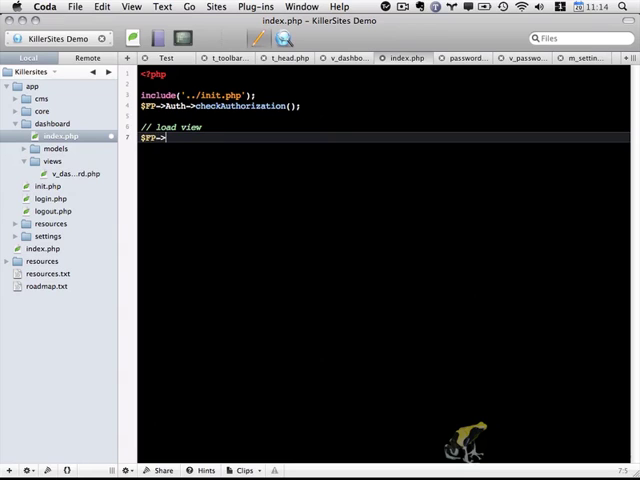
{"action": "type", "text": "Template->l"}
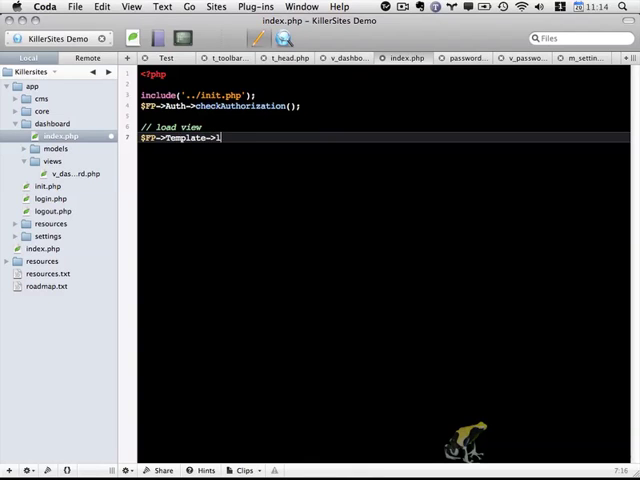
{"action": "type", "text": "oad()"}
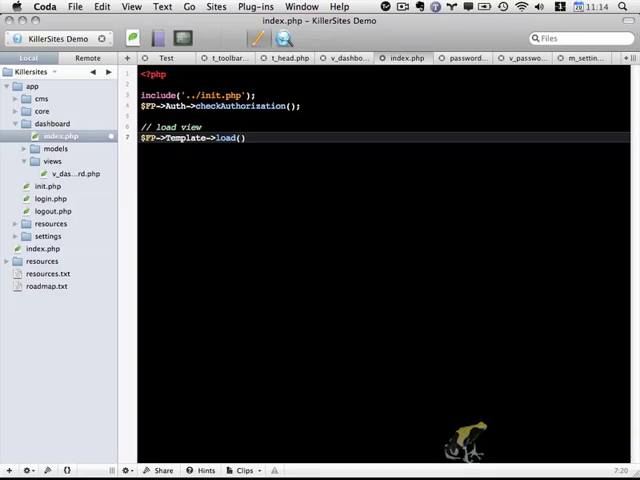
{"action": "type", "text": "APP_PATH"}
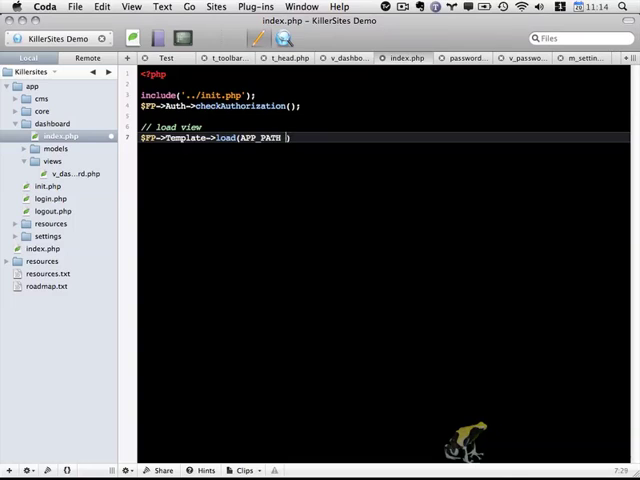
{"action": "type", "text": ". ''"}
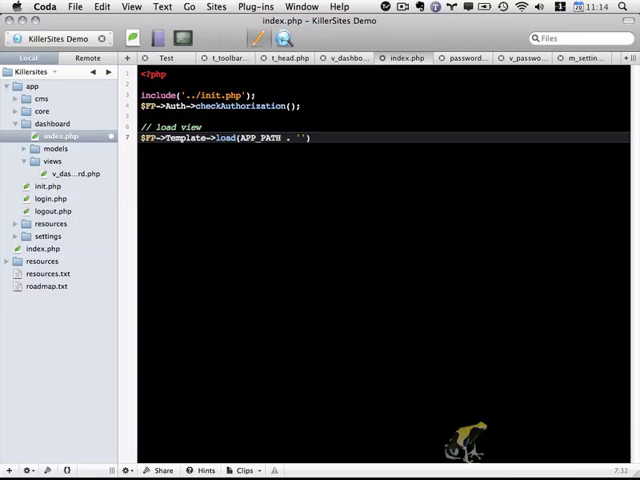
{"action": "type", "text": "das"}
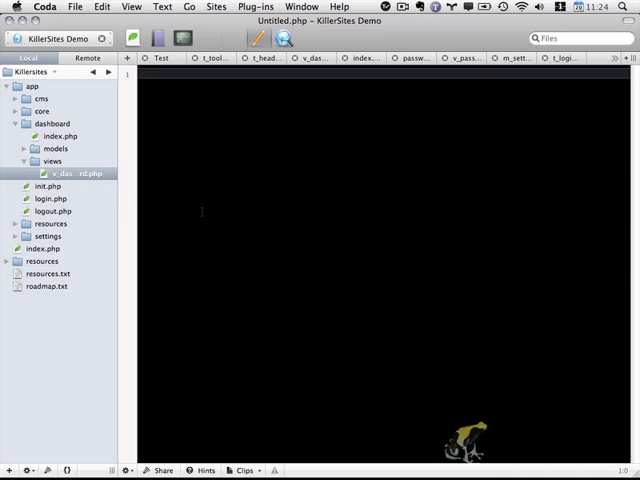
- Write a PHP block loading APP_PATH . 'core/templates/t_page_head.php' in the new view file
{"action": "type", "text": "<?php"}
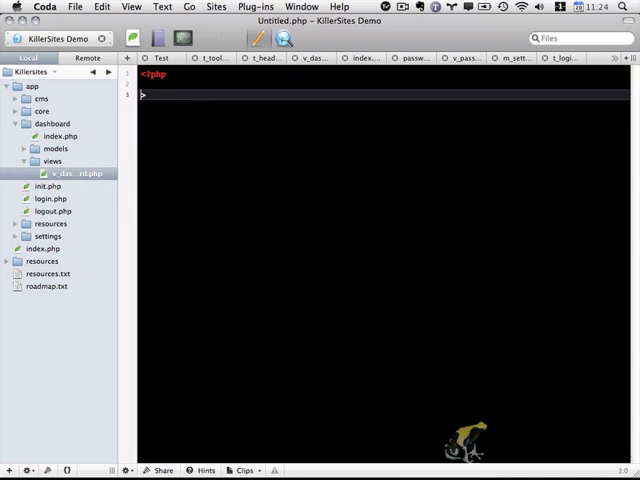
{"action": "type", "text": "?>"}
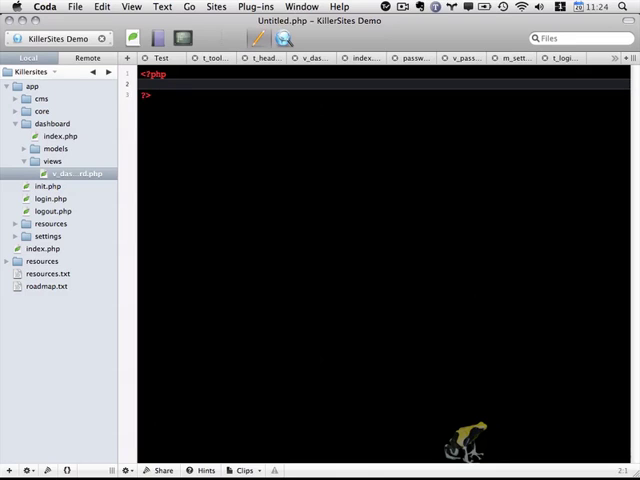
{"action": "type", "text": "$this->"}
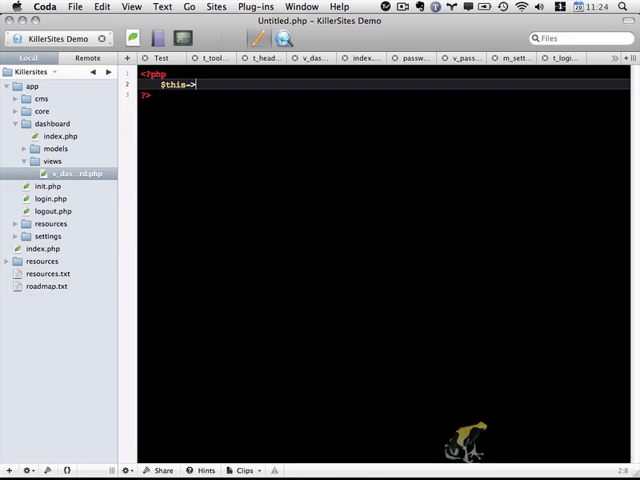
{"action": "type", "text": "load()"}
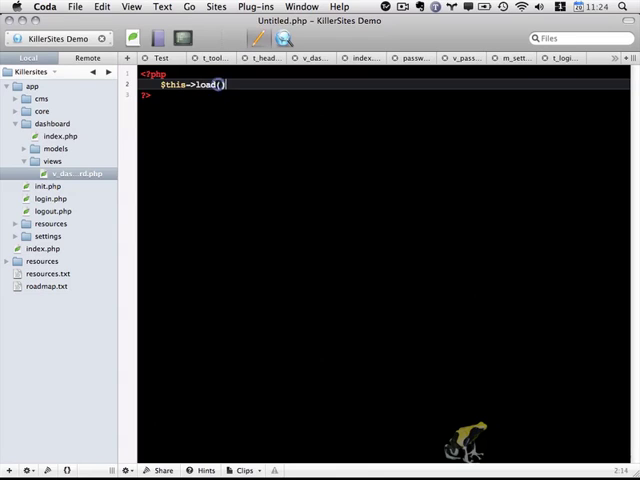
{"action": "type", "text": "APP_PATH . '"}
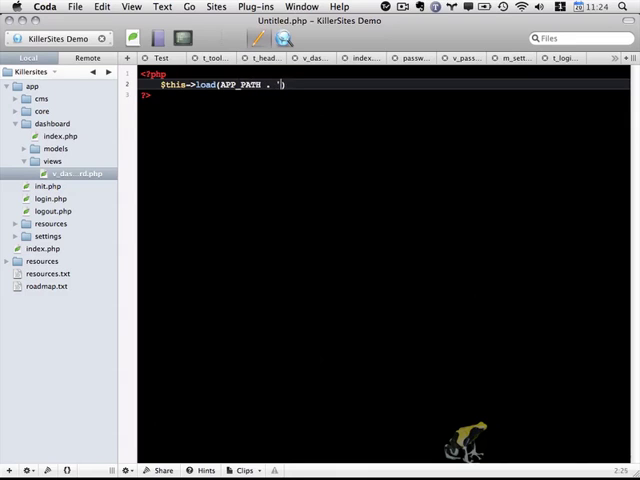
{"action": "type", "text": "core/"}
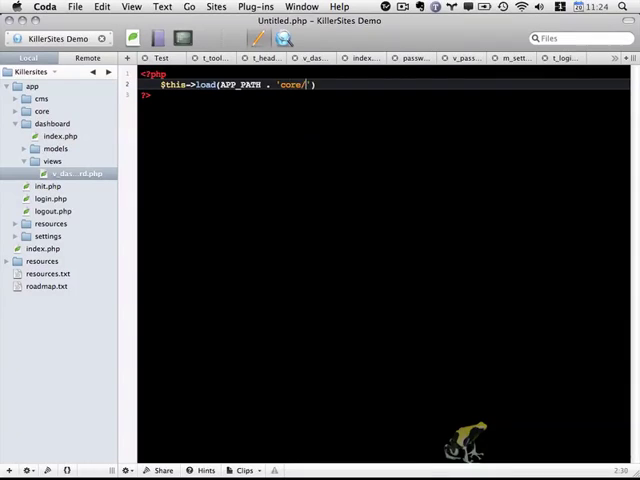
{"action": "type", "text": "templates/t"}
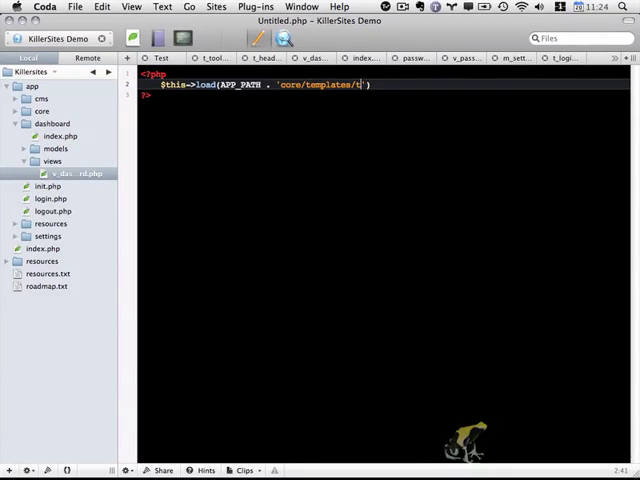
{"action": "type", "text": "page_"}
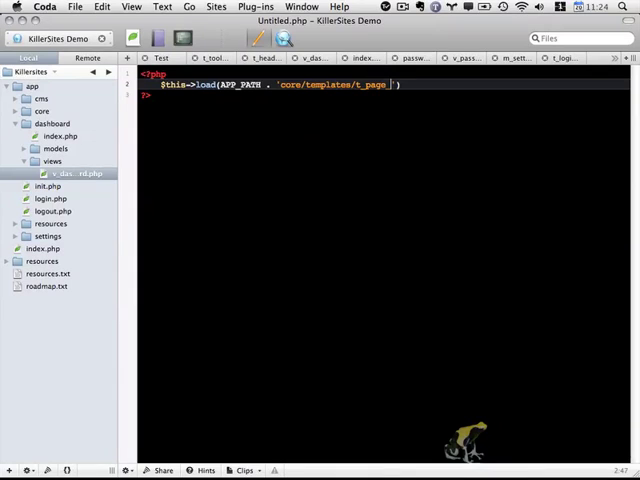
{"action": "type", "text": "head.php"}
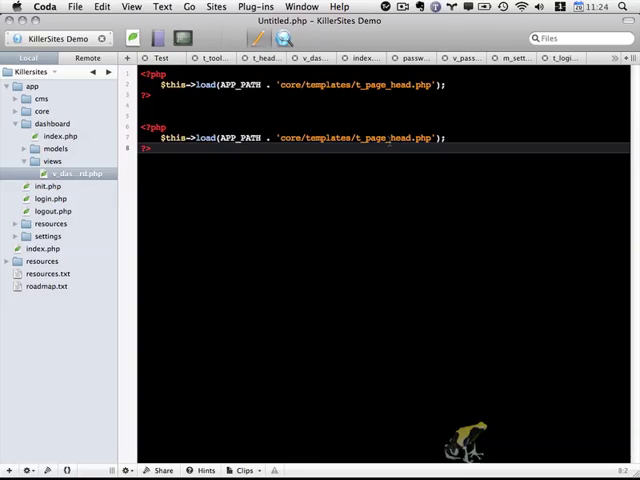
- Duplicate the block and change head to foot to load t_page_foot.php
{"action": "double_click", "coordinate": [408, 136]}
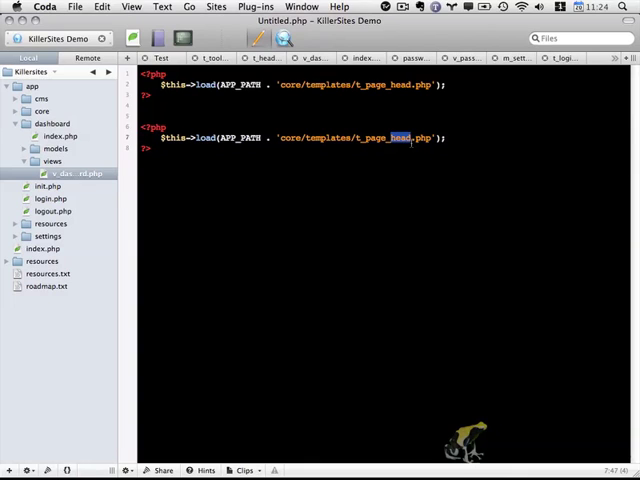
{"action": "type", "text": "foot"}
{"action": "left_click", "coordinate": [384, 116]}
{"action": "type", "text": "<div "}
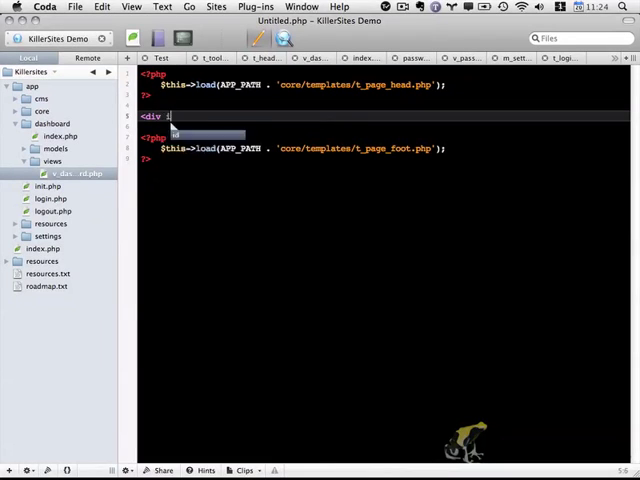
- Add an fp_wrapper div containing an h1 CMS Settings heading
{"action": "type", "text": "id=\""}
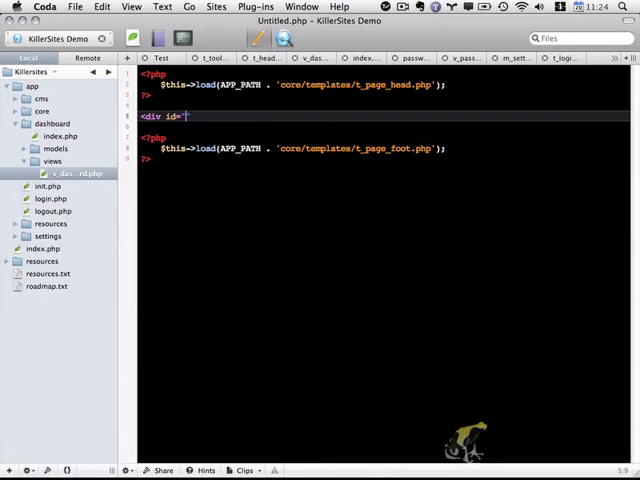
{"action": "type", "text": "fp_w"}
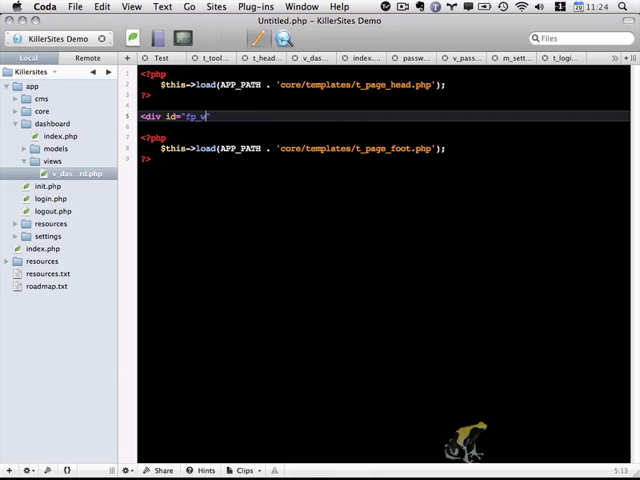
{"action": "type", "text": "rapper\">"}
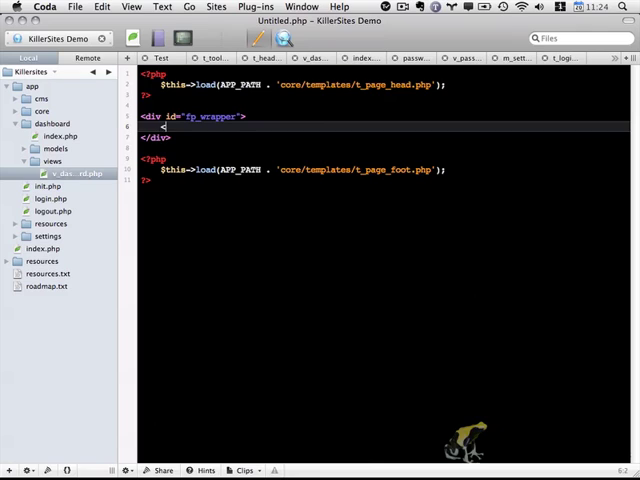
{"action": "type", "text": "<h1></h1>"}
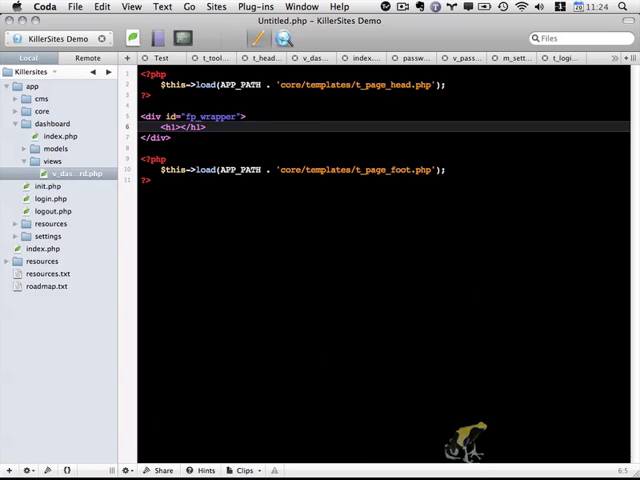
{"action": "type", "text": "CMS Settings"}
{"action": "type", "text": "<div id=\""}
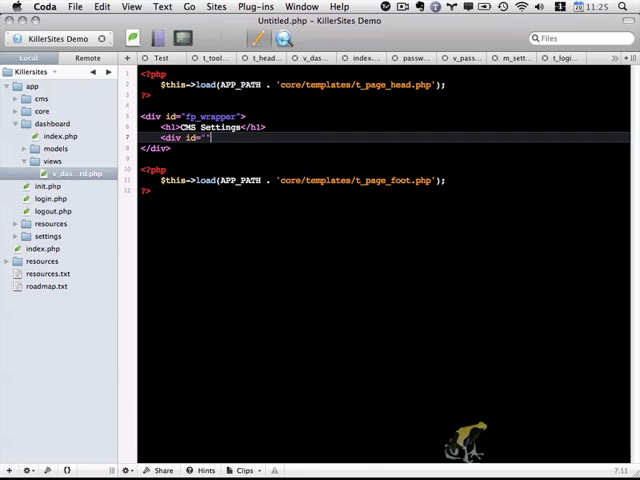
- Add an fp_content div below the heading and start an inner div
{"action": "type", "text": "fp_content"}
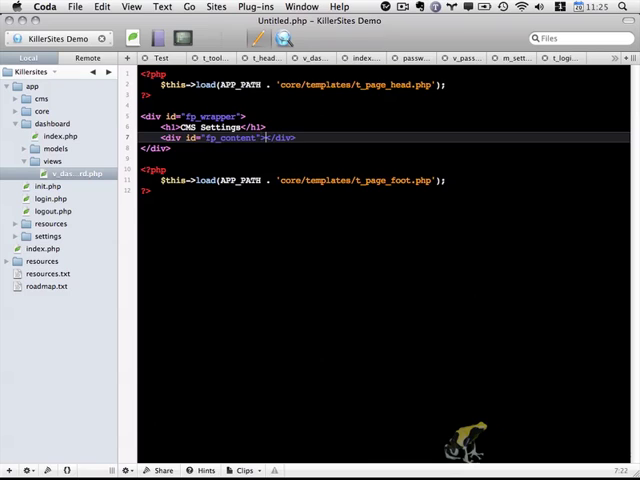
{"action": "key", "text": "Return"}
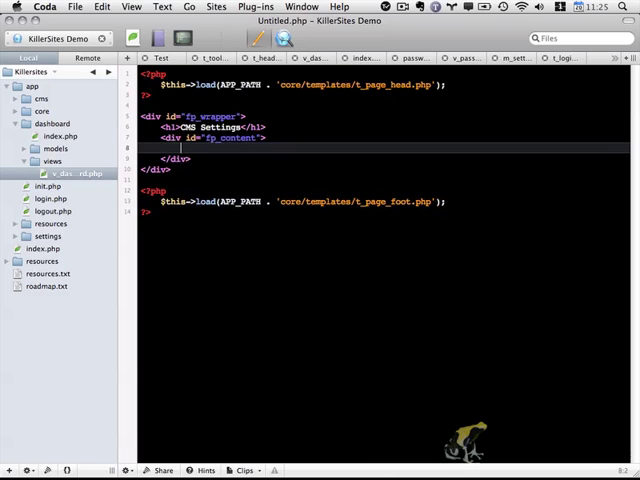
{"action": "type", "text": "<div class=\""}
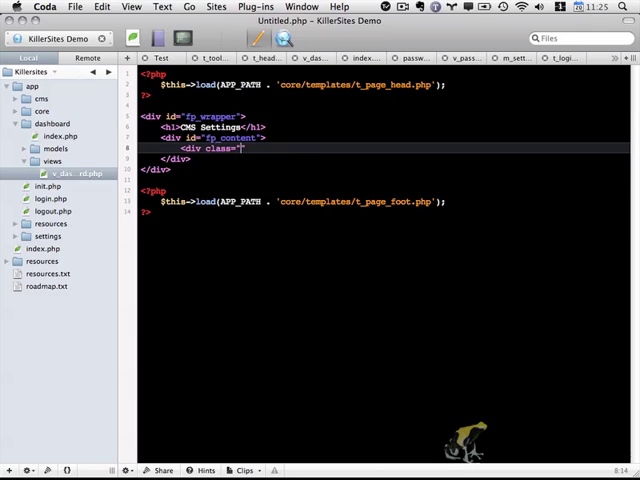
- Inside fp_content, add an fp_left div and an fp_right div
{"action": "type", "text": "fp_left"}
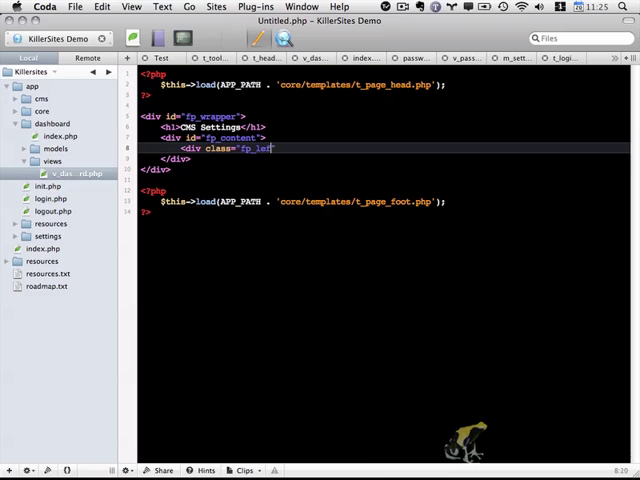
{"action": "key", "text": "Return"}
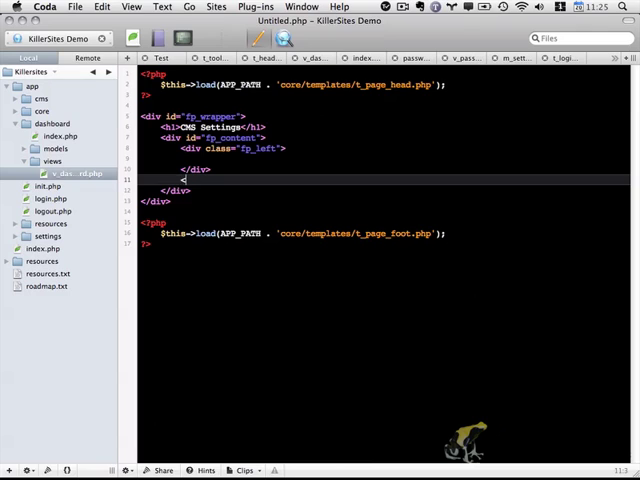
{"action": "type", "text": "<div class=\"fp_ri"}
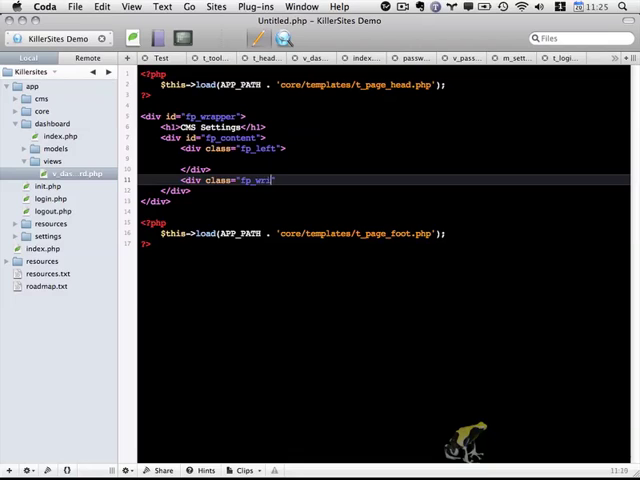
{"action": "type", "text": "te"}
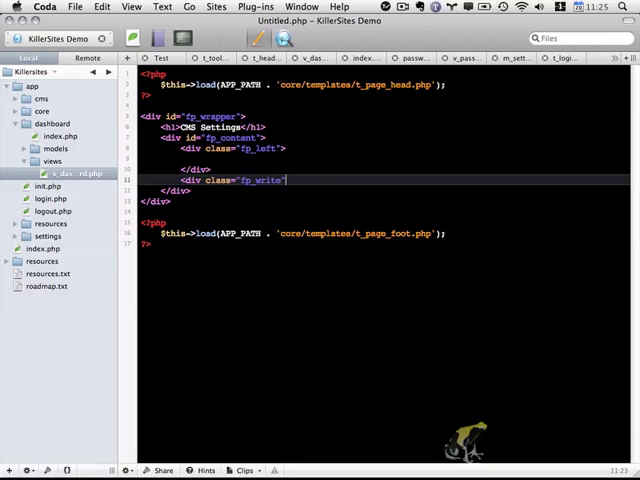
{"action": "type", "text": ">"}
{"action": "key", "text": "Return"}
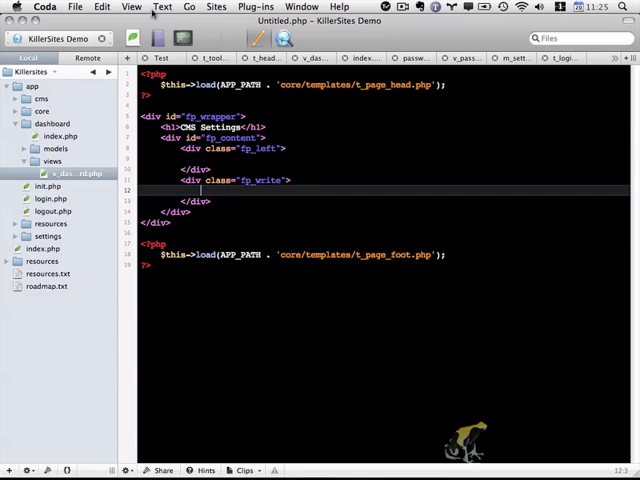
{"action": "double_click", "coordinate": [260, 180]}
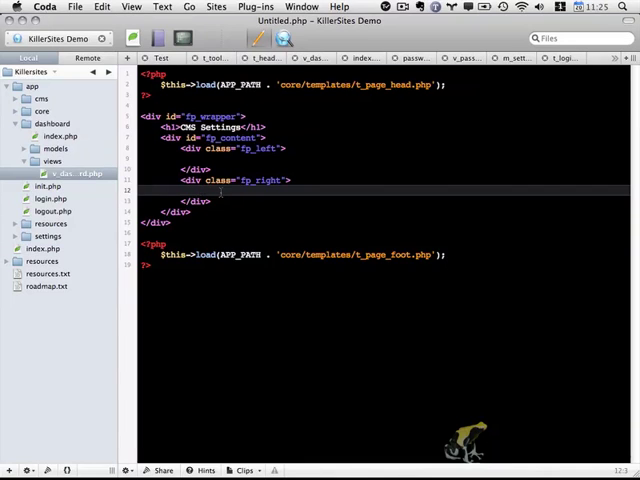
- In fp_right, add an h2 Dashboard heading and a welcome paragraph ending 'options to the left.'
{"action": "type", "text": "<h2></h2>"}
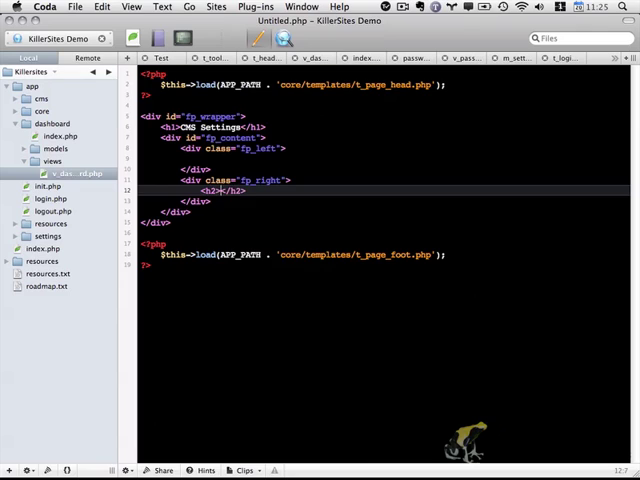
{"action": "type", "text": "Dashboard"}
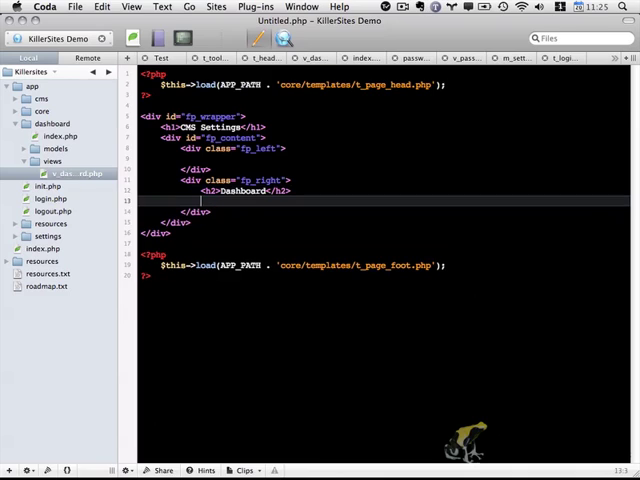
{"action": "type", "text": "<p></p>"}
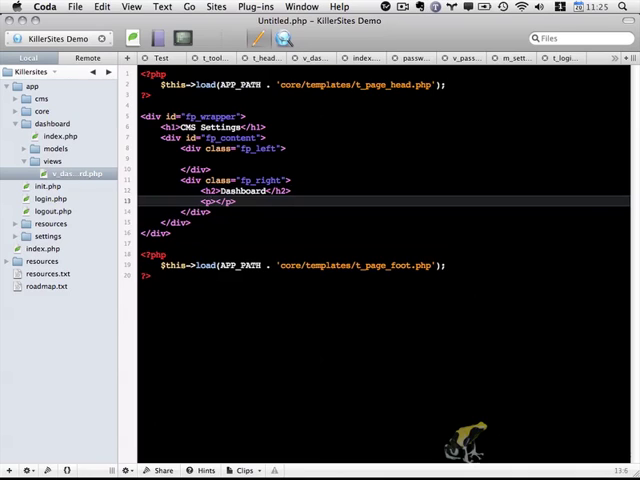
{"action": "type", "text": "Welcome to the Flightpath CM"}
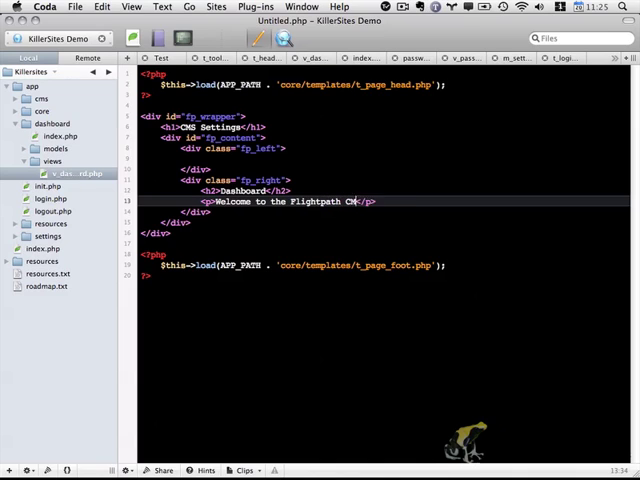
{"action": "type", "text": "Dashboard. Select from the"}
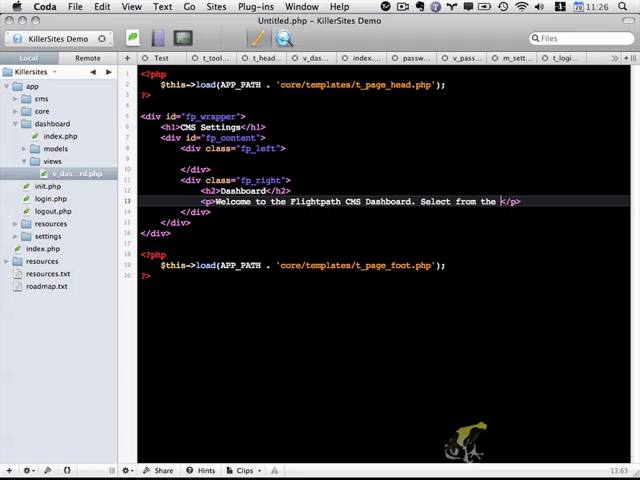
{"action": "type", "text": "options to the l"}
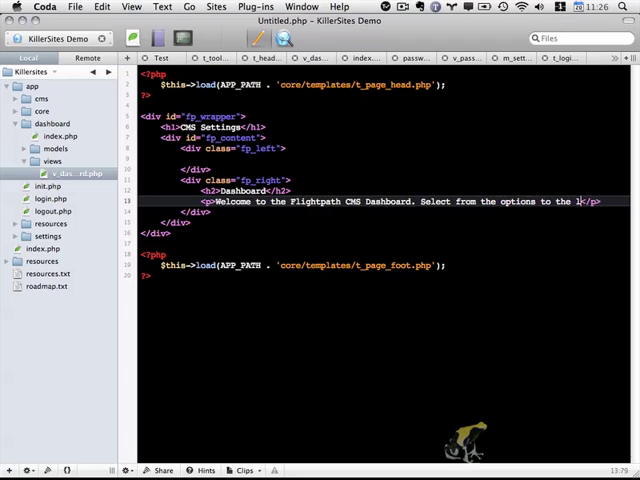
{"action": "type", "text": "eft."}
{"action": "left_click", "coordinate": [384, 158]}
{"action": "type", "text": "<"}
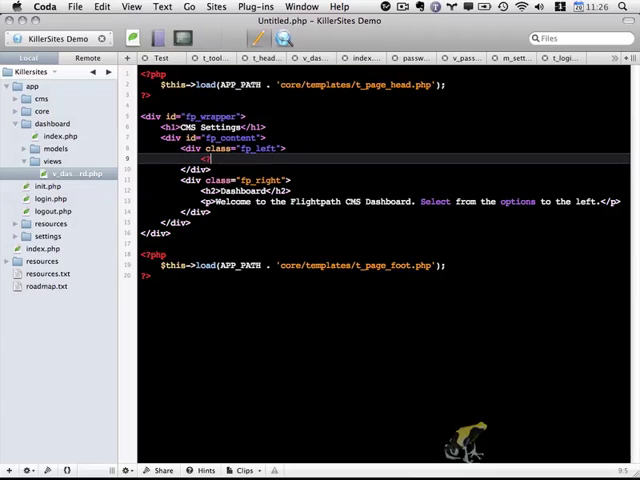
- In fp_left, add a PHP block calling $this->cms_nav('dashboard')
{"action": "type", "text": "?php"}
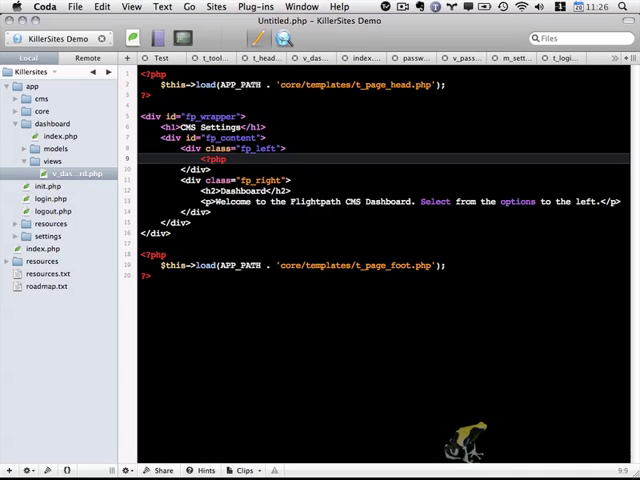
{"action": "type", "text": "$this->cms_nav('"}
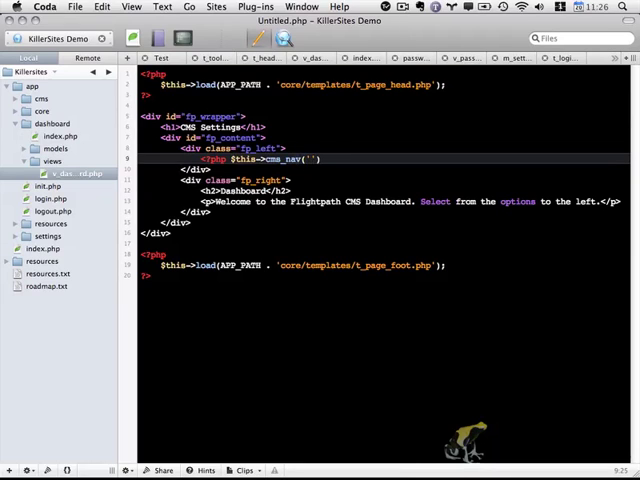
{"action": "type", "text": "dashboard"}
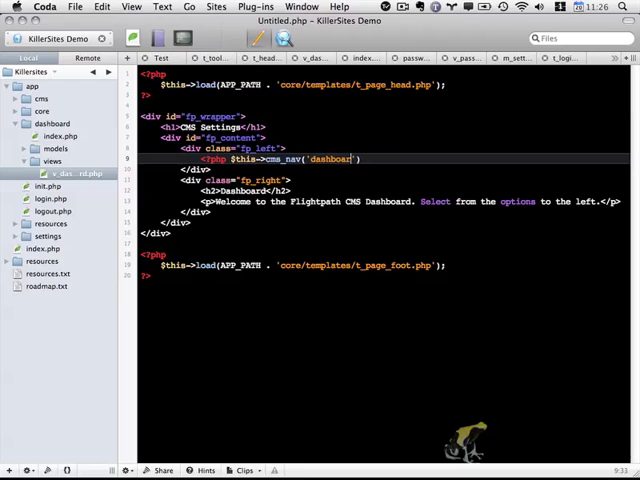
{"action": "type", "text": "); ?>"}
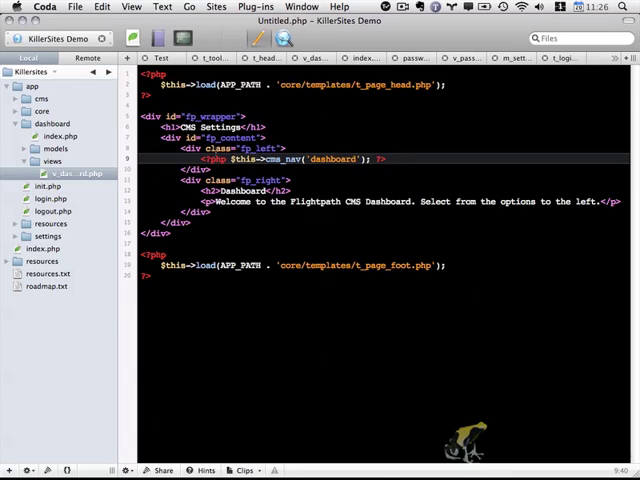
{"action": "double_click", "coordinate": [338, 160]}
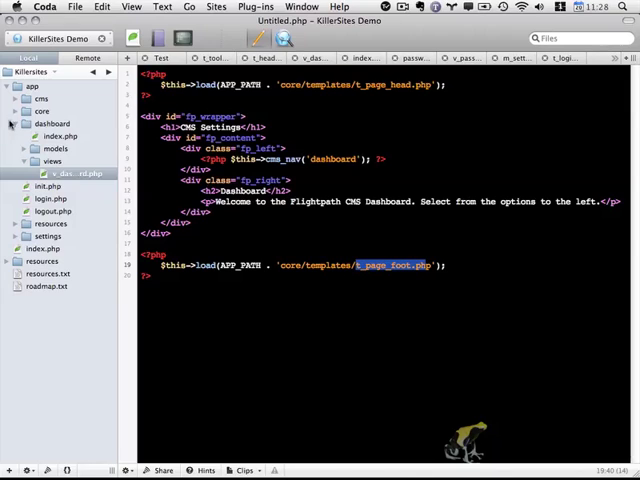
- Create t_page_head.php and t_page_foot.php in core/templates and save the view as v_dashboard.php
{"action": "left_click", "coordinate": [22, 112]}
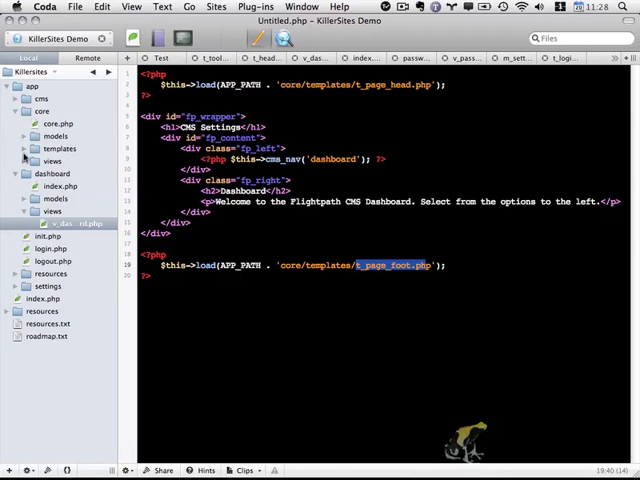
{"action": "left_click", "coordinate": [24, 148]}
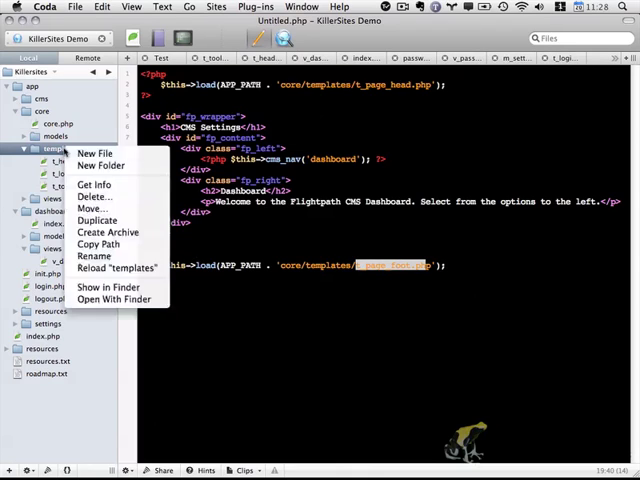
{"action": "left_click", "coordinate": [96, 152]}
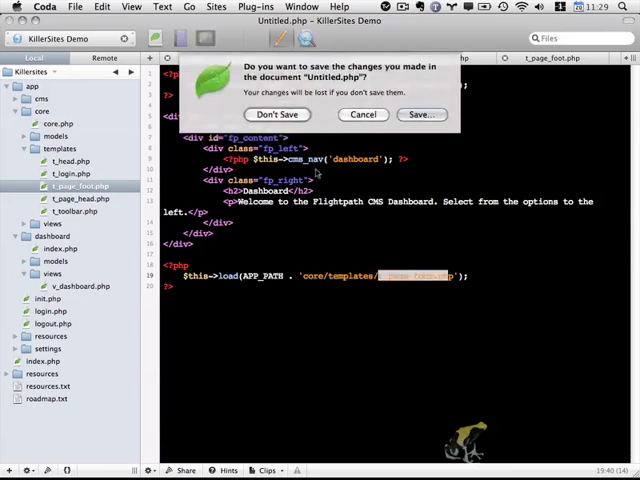
{"action": "left_click", "coordinate": [276, 114]}
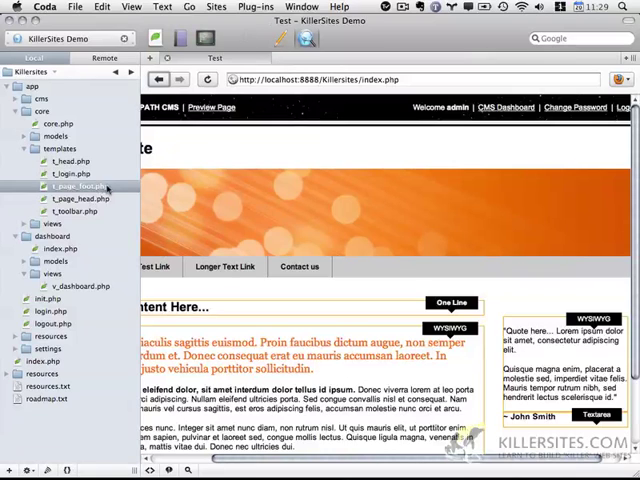
- Write closing </body> and </html> tags into t_page_foot.php
{"action": "double_click", "coordinate": [76, 186]}
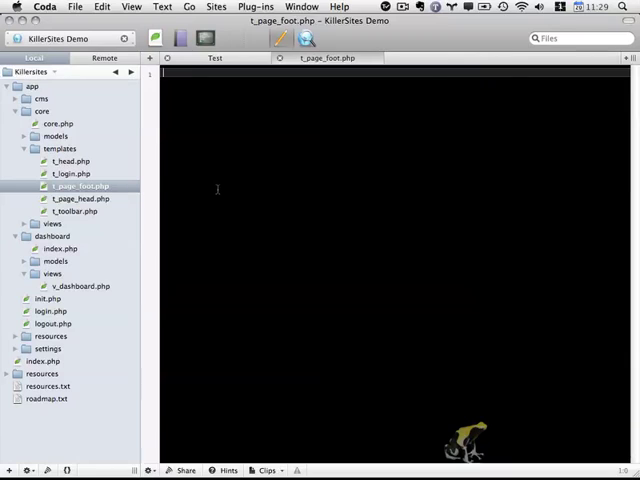
{"action": "type", "text": "</"}
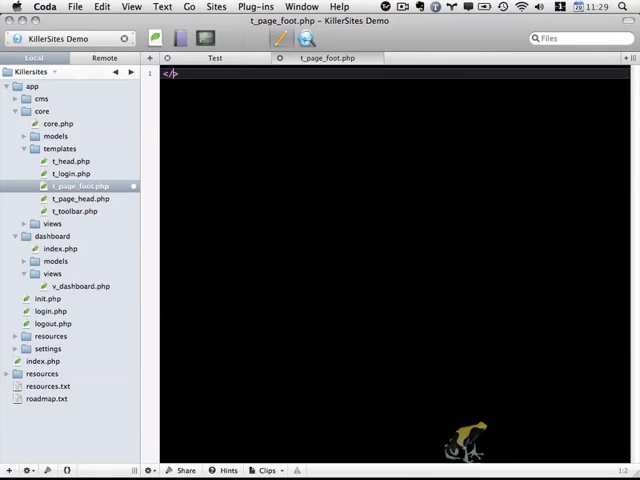
{"action": "type", "text": "body>"}
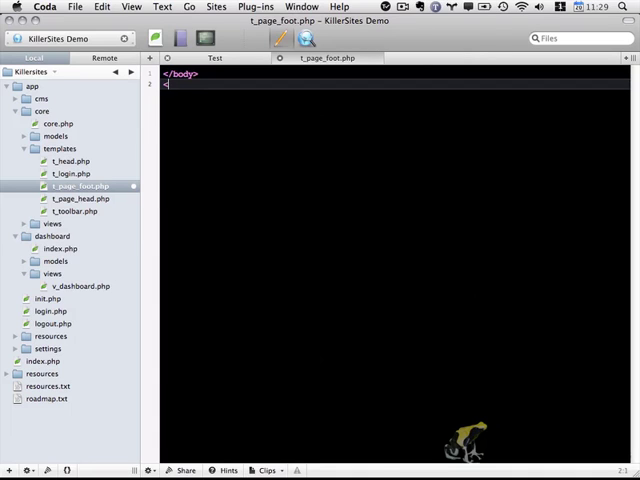
{"action": "type", "text": "</html>"}
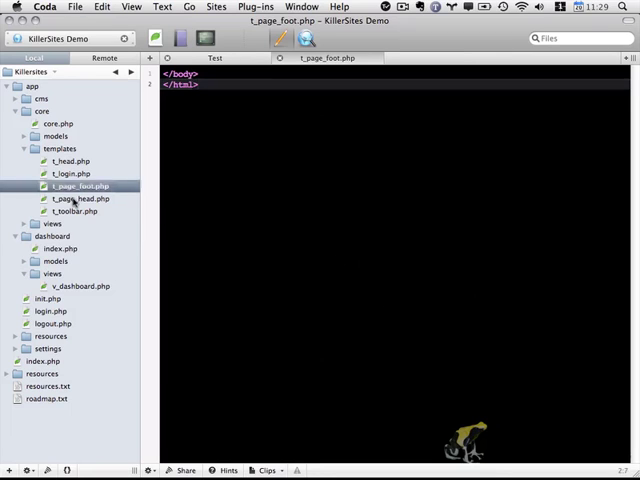
{"action": "left_click", "coordinate": [66, 198]}
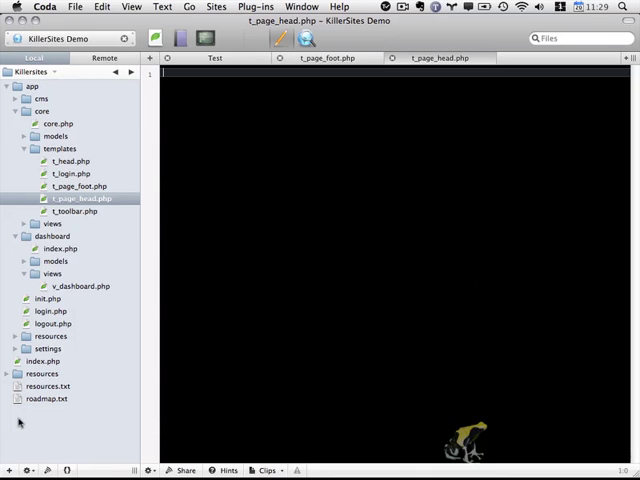
- Add html, head and title tags with the title FlightPath CMS below the doctype
{"action": "left_click", "coordinate": [212, 56]}
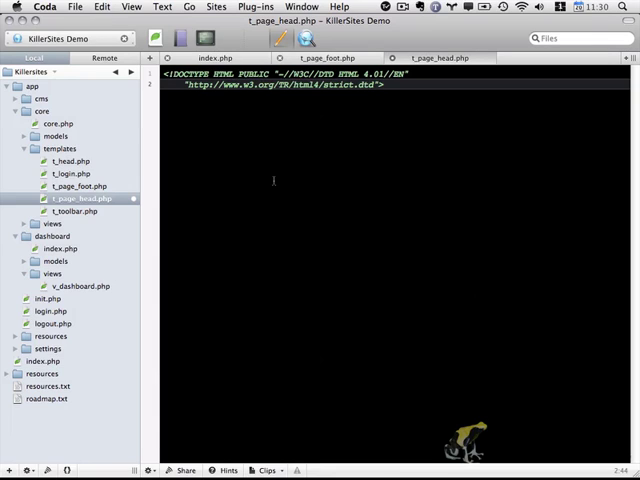
{"action": "left_click", "coordinate": [380, 86]}
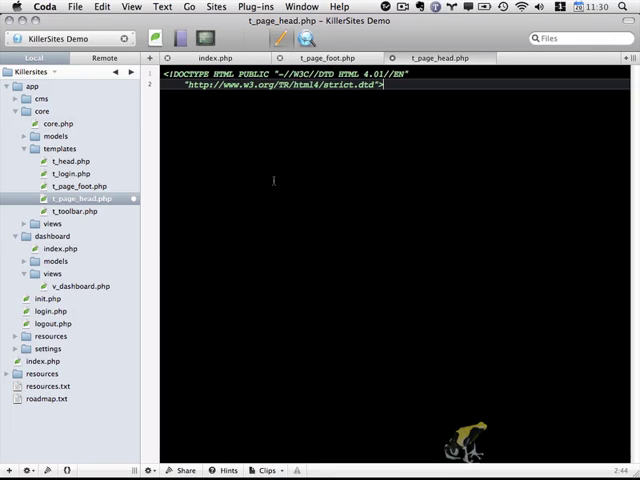
{"action": "key", "text": "Return"}
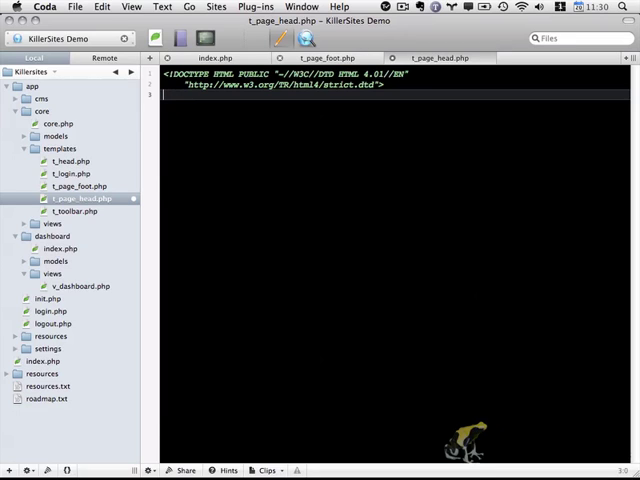
{"action": "type", "text": "<html>"}
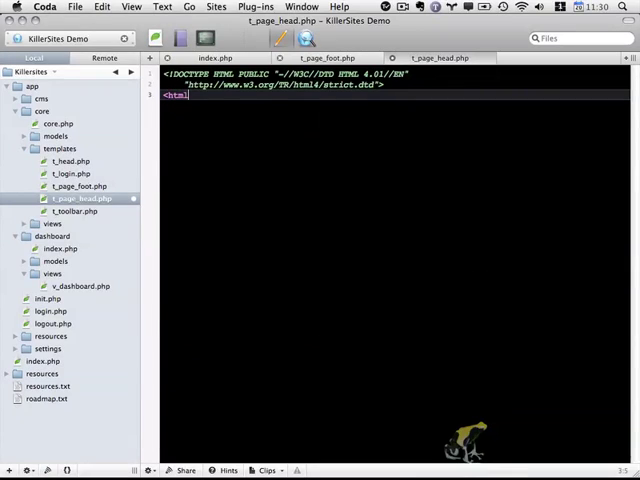
{"action": "type", "text": "</html>"}
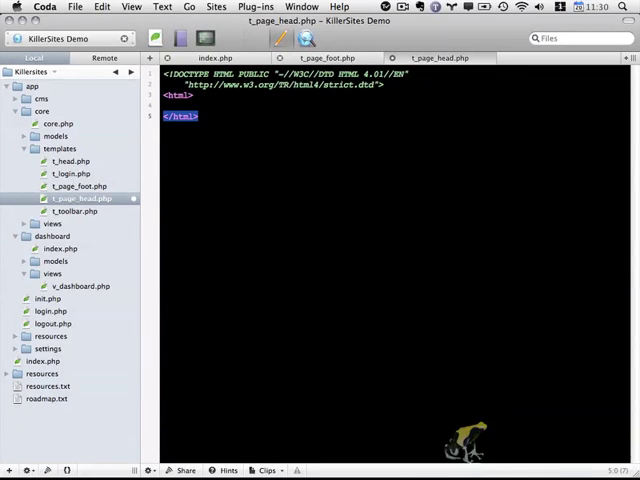
{"action": "type", "text": "<head>"}
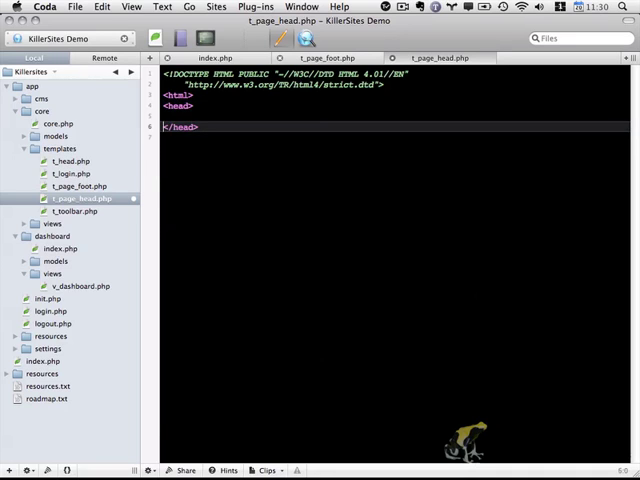
{"action": "type", "text": "<title"}
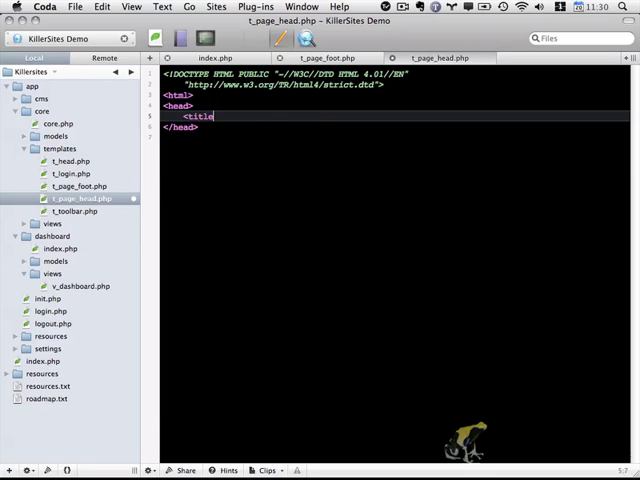
{"action": "type", "text": "</title>"}
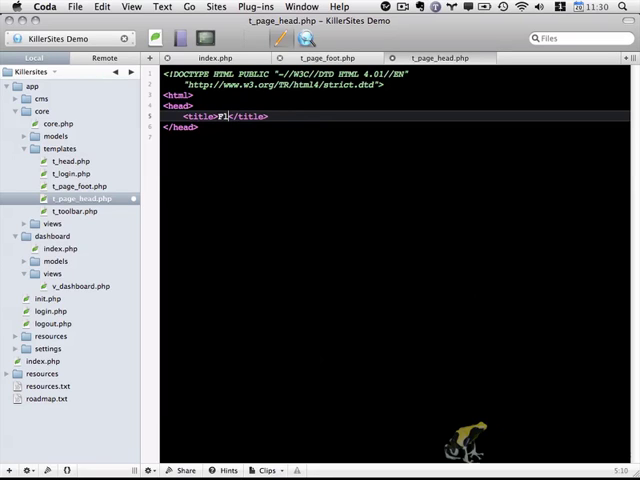
{"action": "type", "text": "lightPath CMS"}
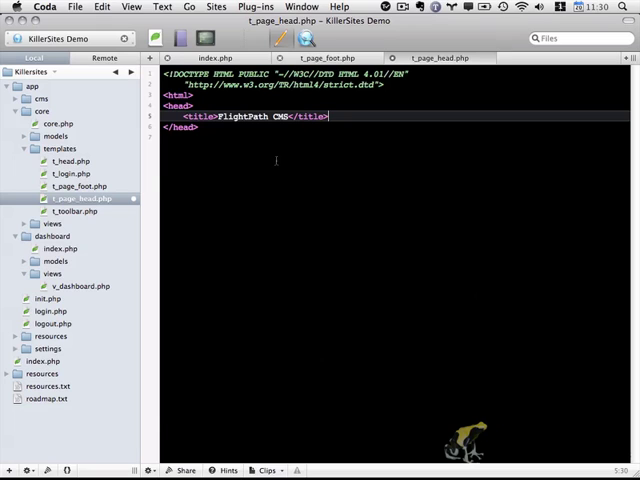
- Copy the Content-Type meta tag from index.php into t_page_head.php
{"action": "left_click", "coordinate": [50, 360]}
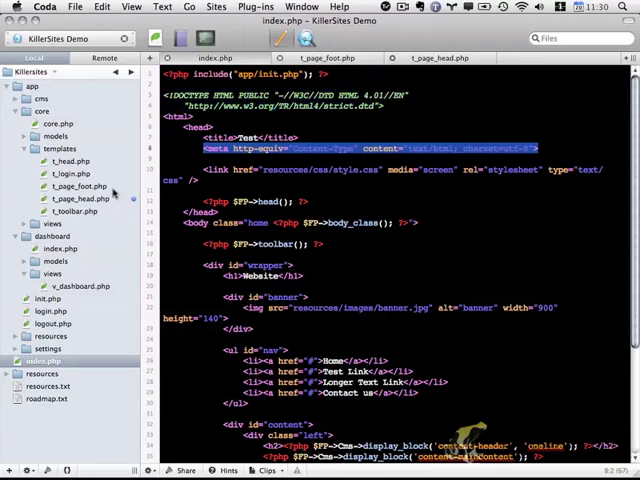
{"action": "left_click", "coordinate": [76, 198]}
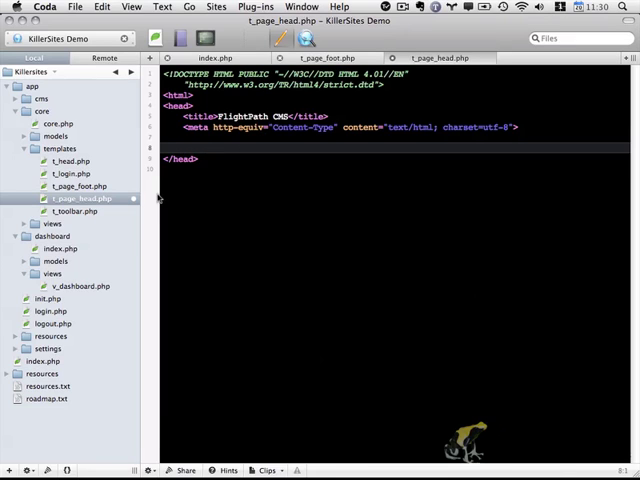
{"action": "left_click", "coordinate": [68, 160]}
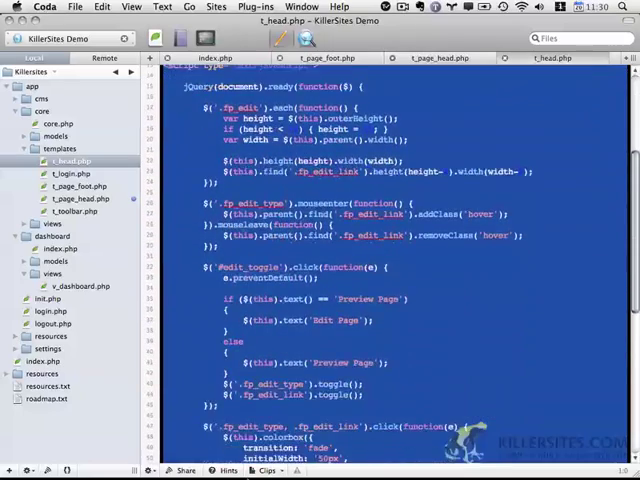
- Paste t_head.php's stylesheet link, jQuery, colorbox and tiny_mce scripts and ready handler into t_page_head.php
{"action": "scroll", "scroll_direction": "down", "scroll_amount": 3}
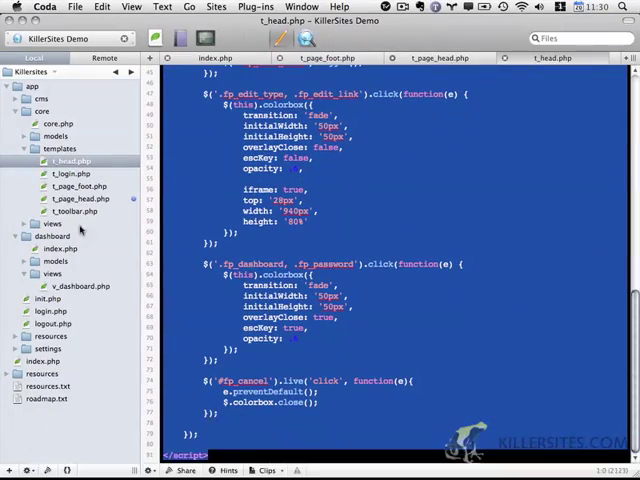
{"action": "left_click", "coordinate": [80, 196]}
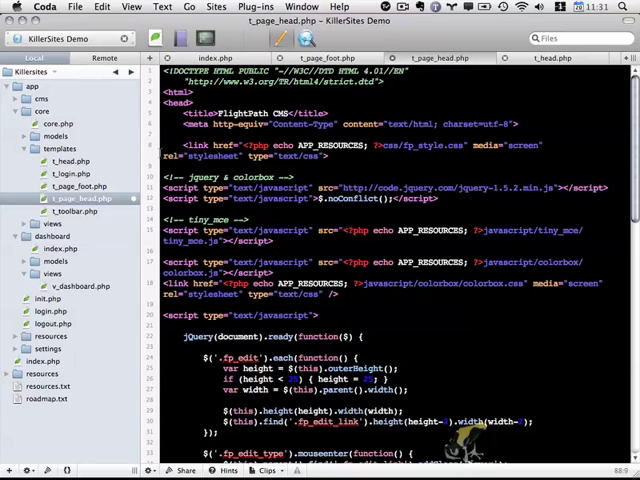
{"action": "scroll", "scroll_direction": "down", "scroll_amount": 3}
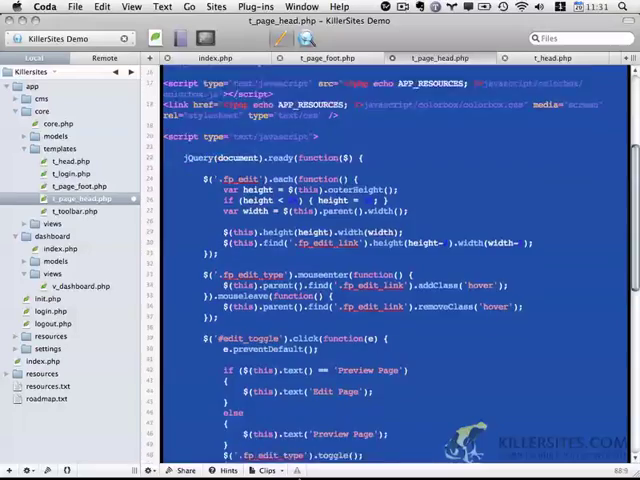
{"action": "scroll", "scroll_direction": "down", "scroll_amount": 3}
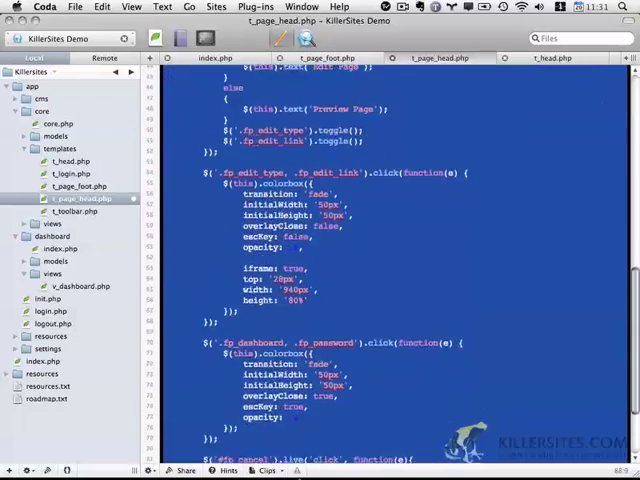
{"action": "scroll", "scroll_direction": "down", "scroll_amount": 3}
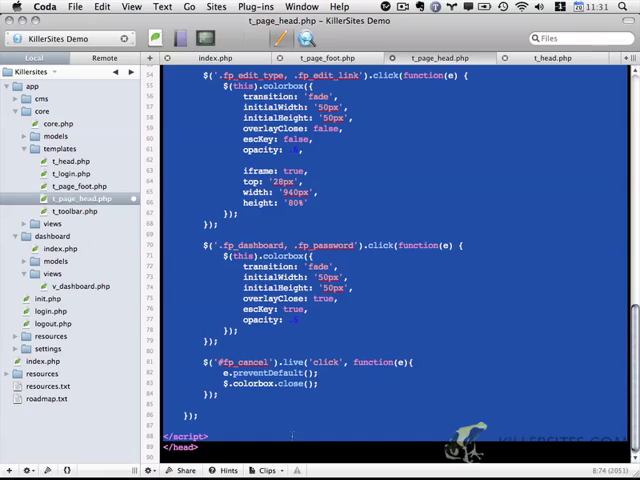
{"action": "scroll", "scroll_direction": "down", "scroll_amount": 3}
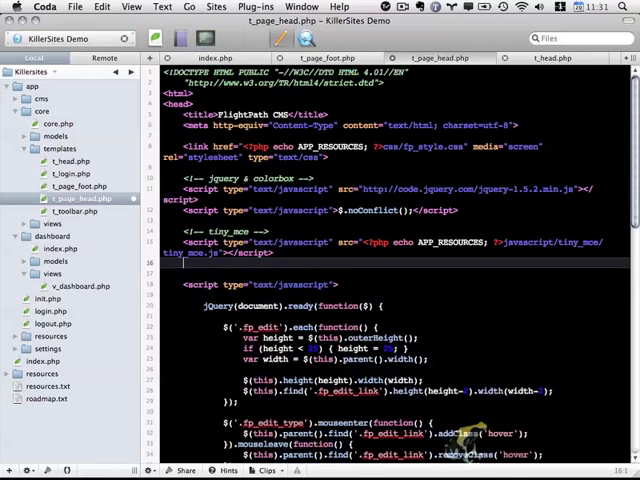
{"action": "scroll", "scroll_direction": "down", "scroll_amount": 3}
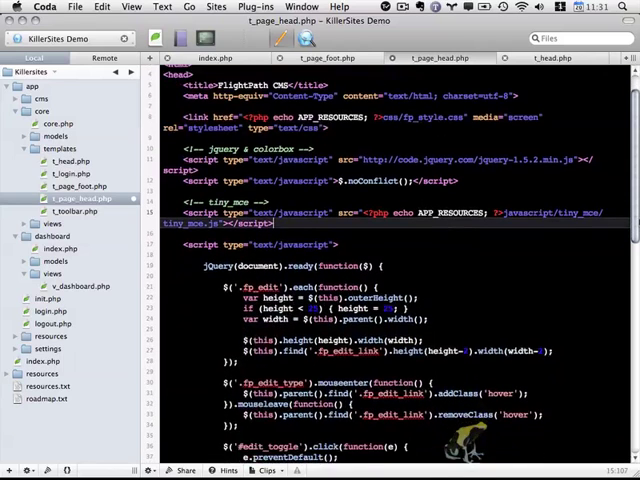
{"action": "scroll", "scroll_direction": "down", "scroll_amount": 3}
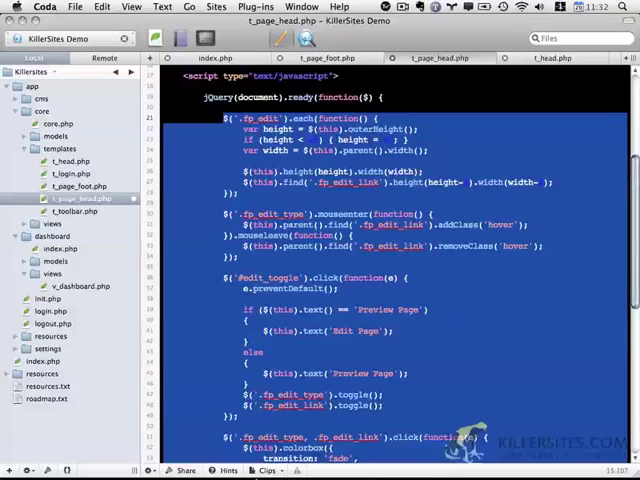
{"action": "scroll", "scroll_direction": "down", "scroll_amount": 3}
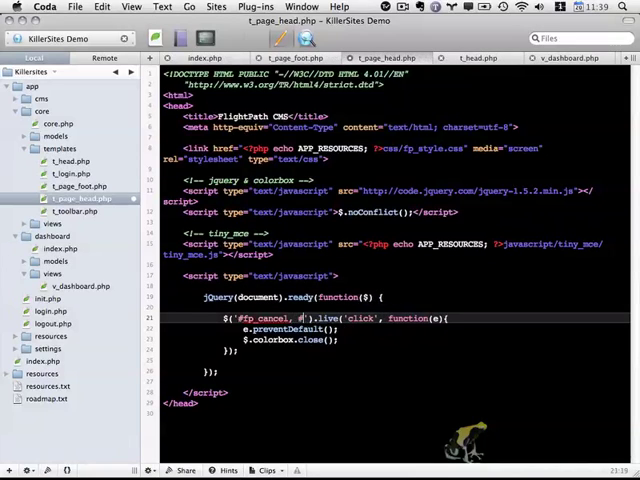
- Add #fp_close to the cancel selector and change the call to parent.jQuery.colorbox.close()
{"action": "type", "text": ", #fp_close"}
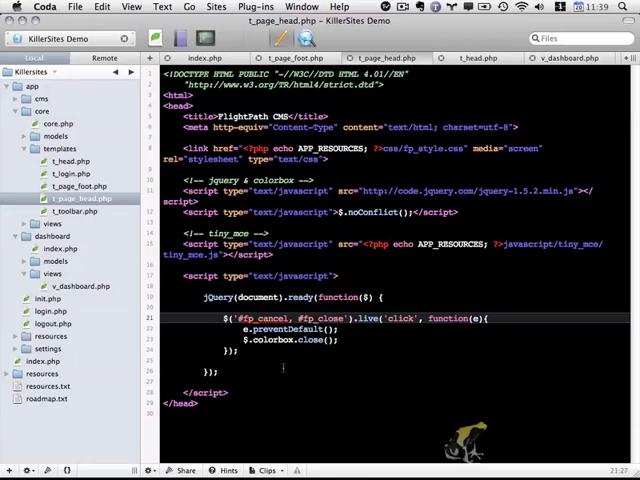
{"action": "double_click", "coordinate": [290, 340]}
{"action": "type", "text": "parent."}
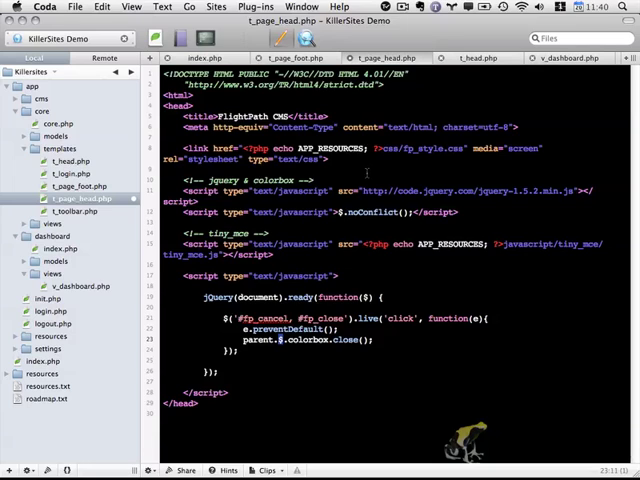
{"action": "double_click", "coordinate": [380, 212]}
{"action": "type", "text": "j"}
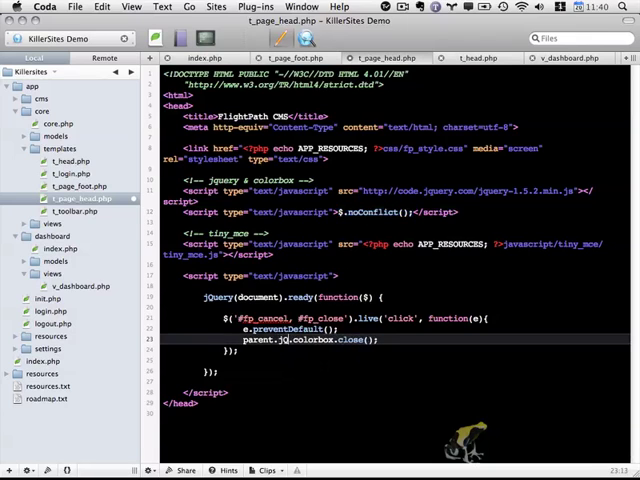
{"action": "type", "text": "Query"}
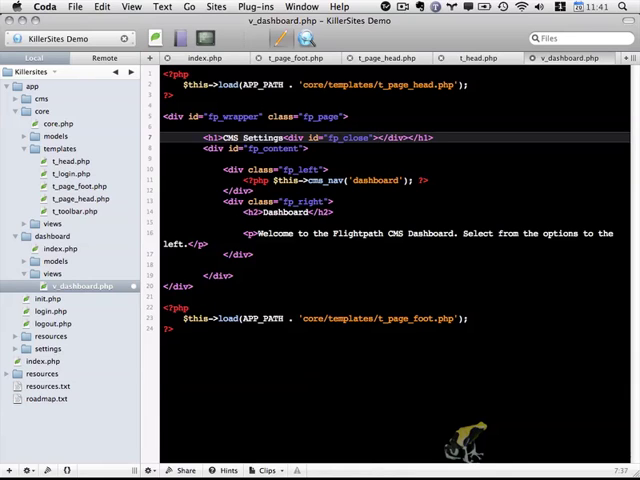
- Fill v_dashboard.php's fp_close div with the text Close Popup
{"action": "left_click", "coordinate": [380, 136]}
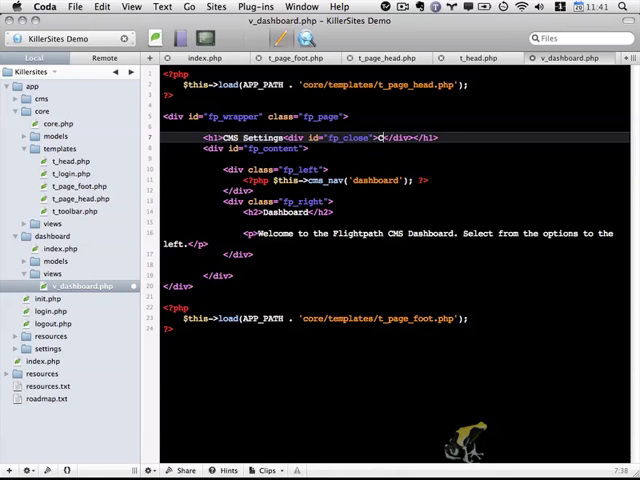
{"action": "type", "text": "Close"}
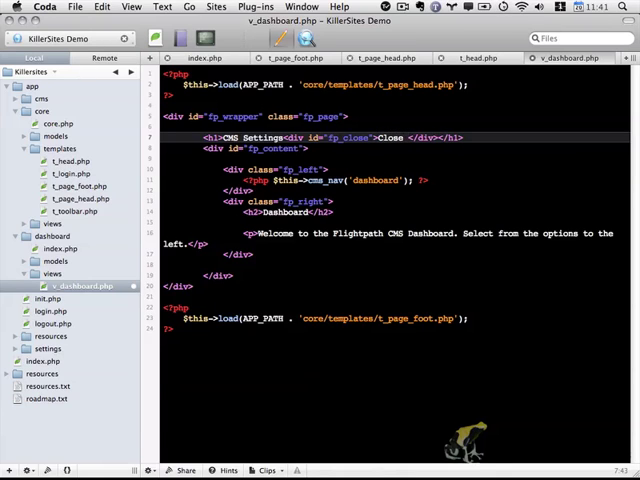
{"action": "type", "text": "Pop"}
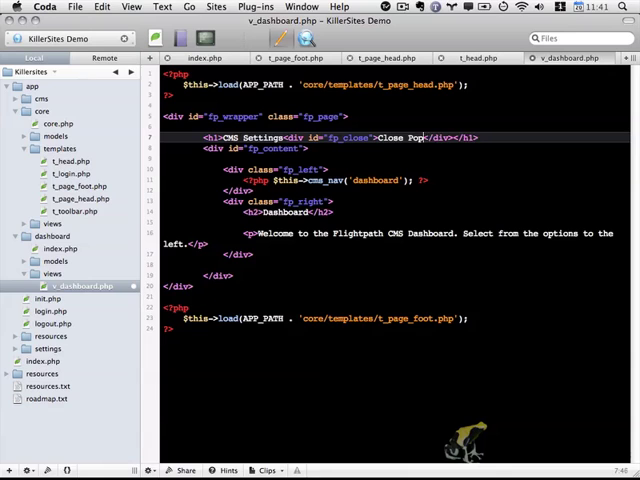
{"action": "type", "text": "up"}
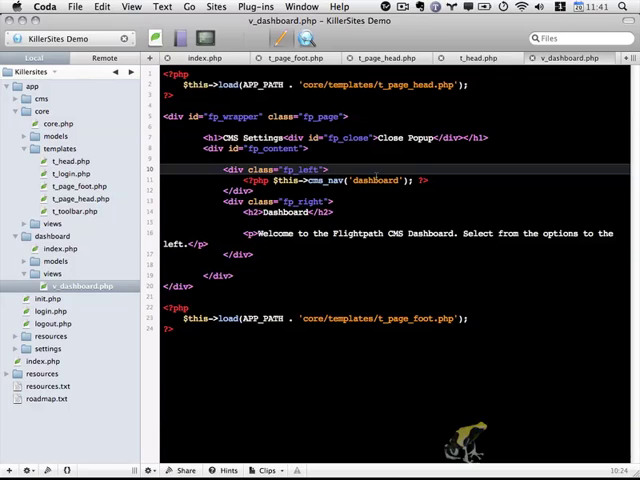
{"action": "mouse_move", "coordinate": [450, 180]}
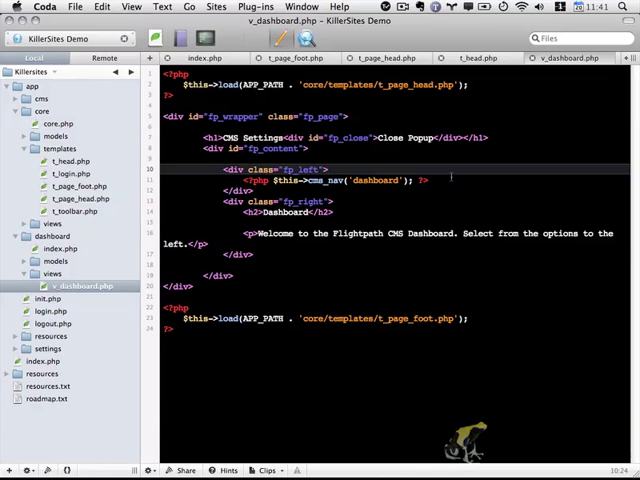